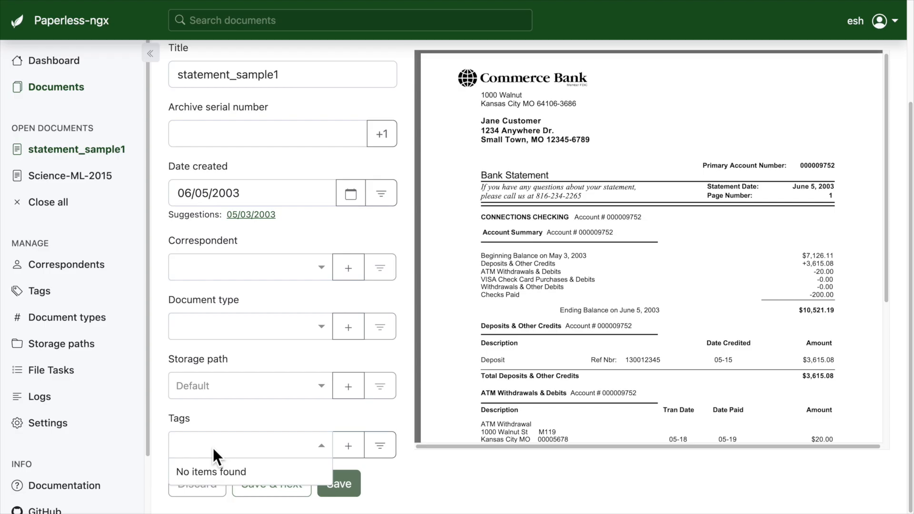
# Step: Create a 'banking' tag on statement_sample1 and start entering a 'bank-stat' tag
pyautogui.click(349, 445)
pyautogui.write('banking')
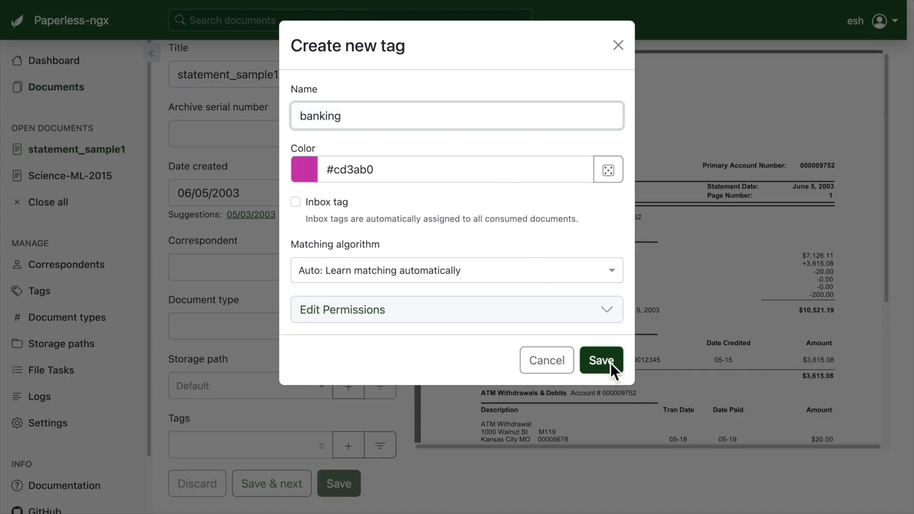
pyautogui.click(602, 360)
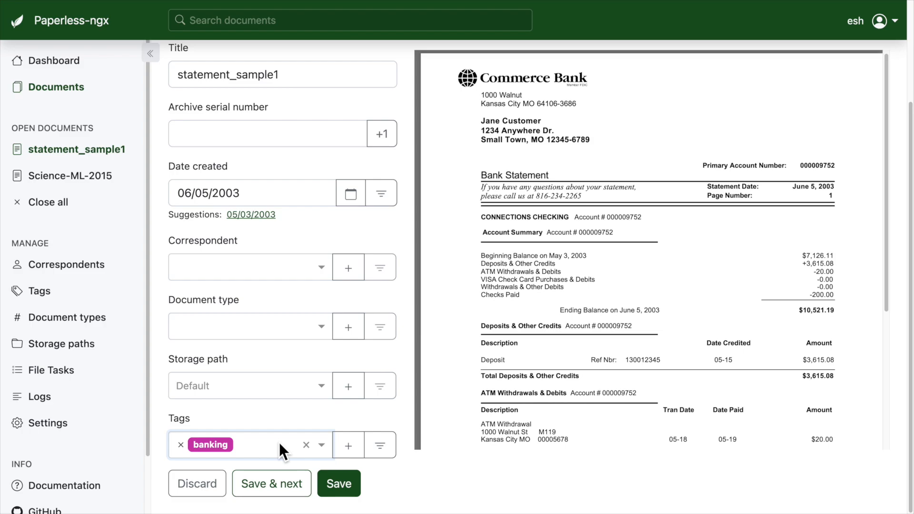
pyautogui.write('bank-stat')
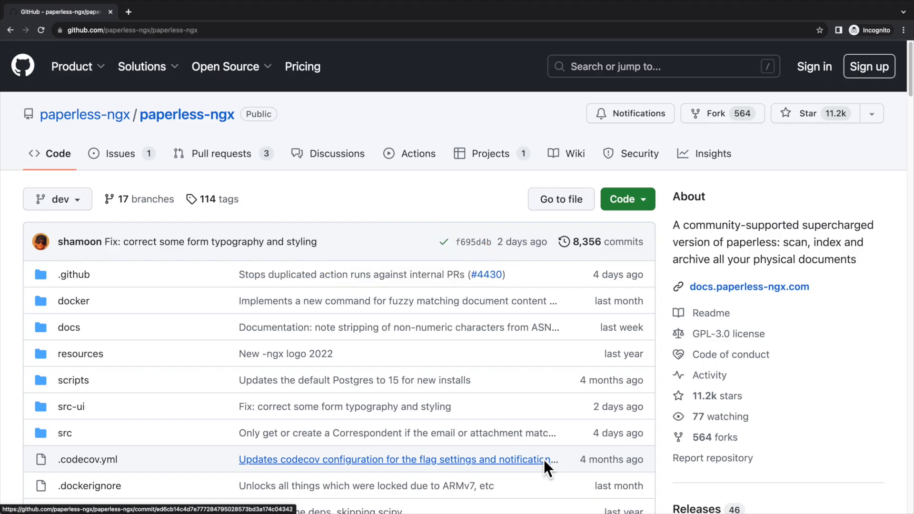
pyautogui.moveTo(93, 312)
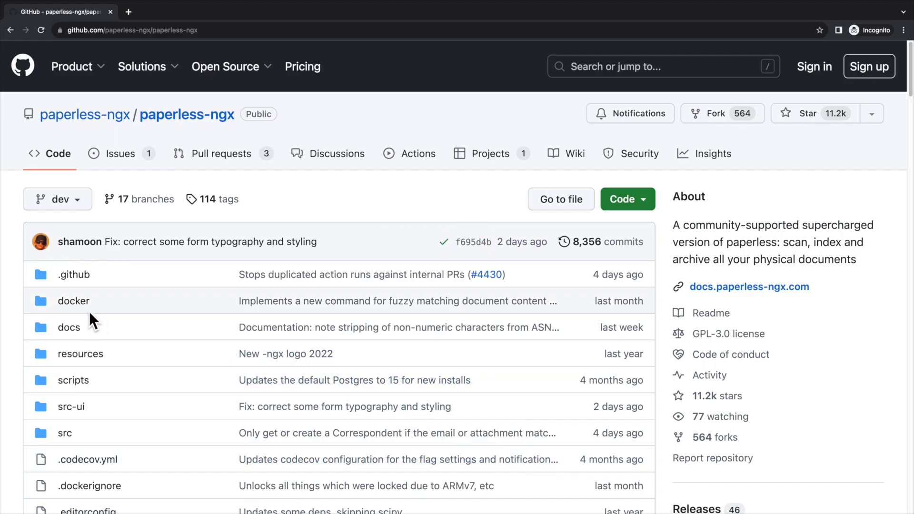
# Step: Browse into the repository's docker folder and view docker-compose.postgres.yml
pyautogui.click(73, 301)
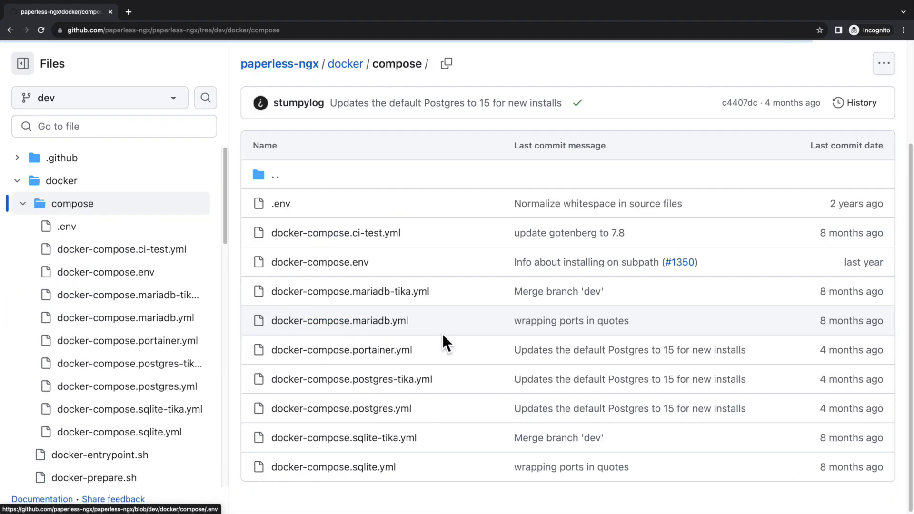
pyautogui.moveTo(359, 271)
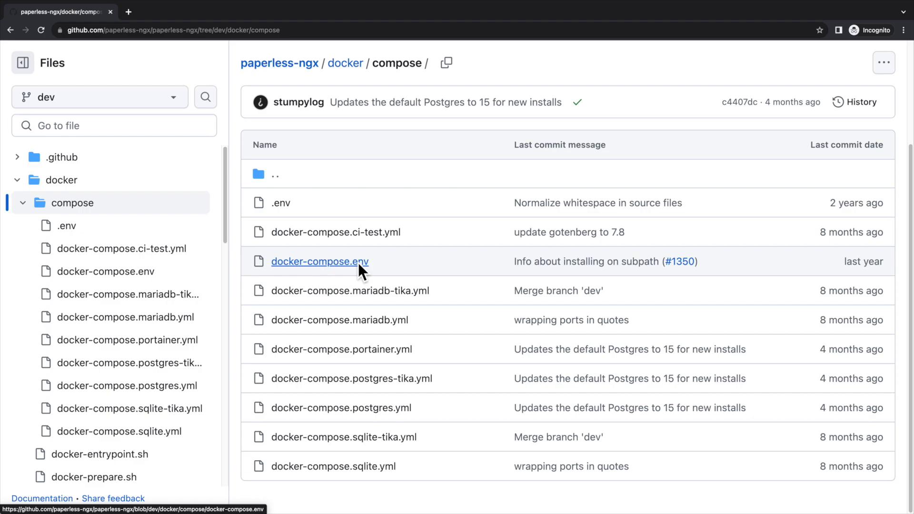
pyautogui.moveTo(374, 423)
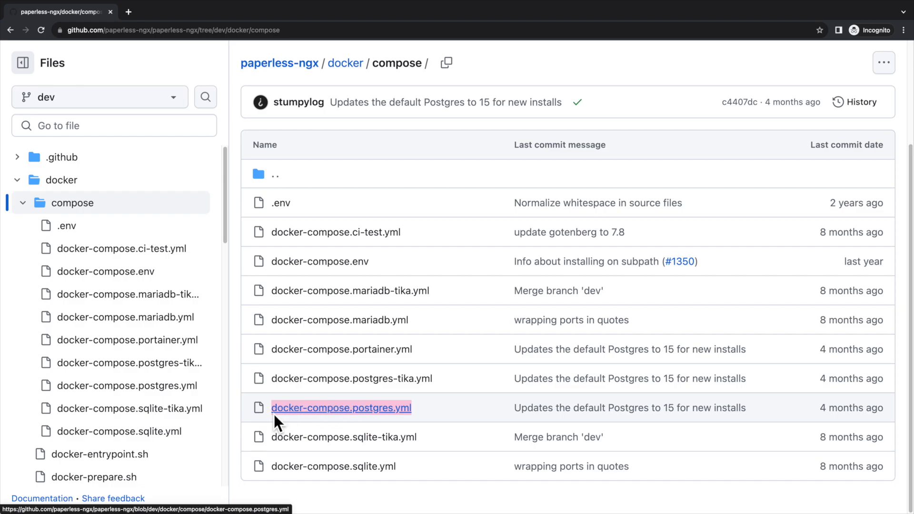
pyautogui.click(341, 407)
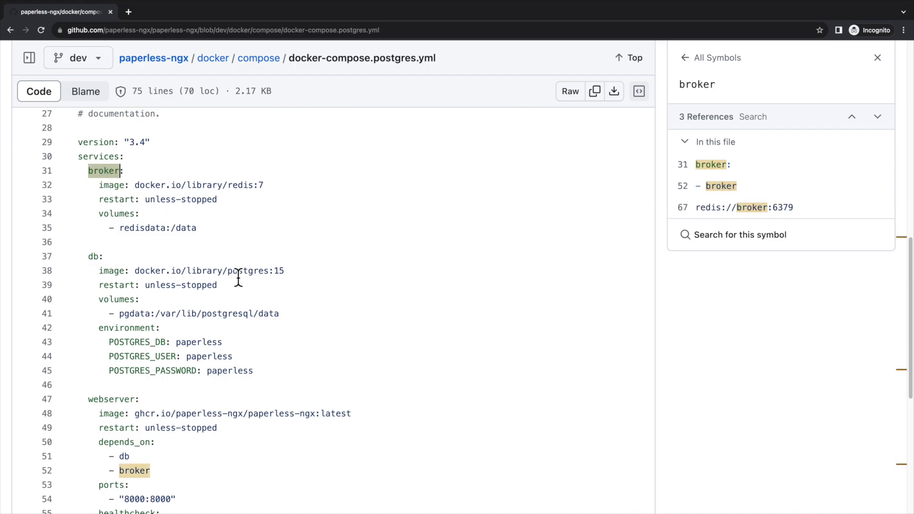
pyautogui.scroll(-3)
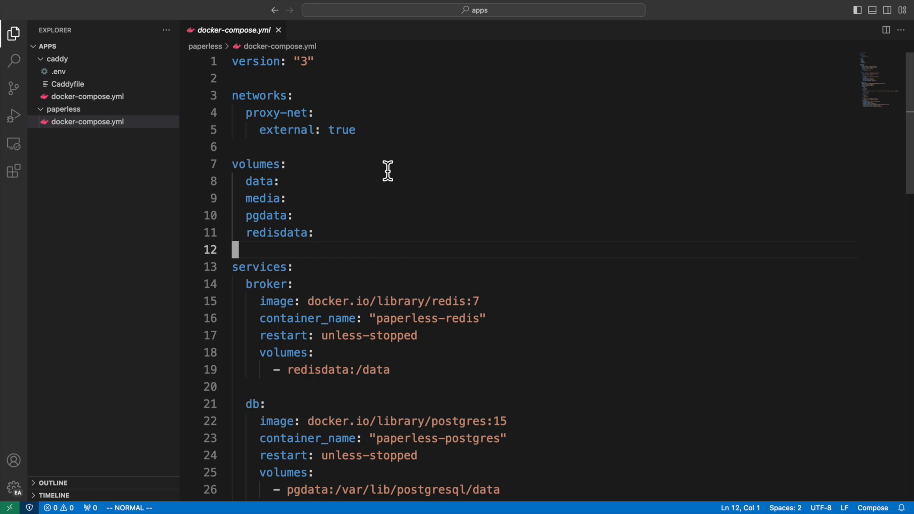
pyautogui.moveTo(387, 143)
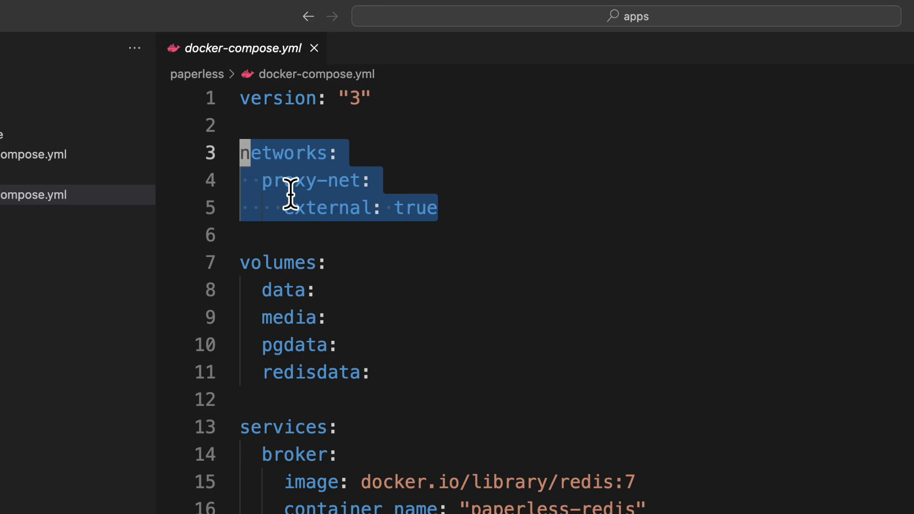
pyautogui.moveTo(337, 284)
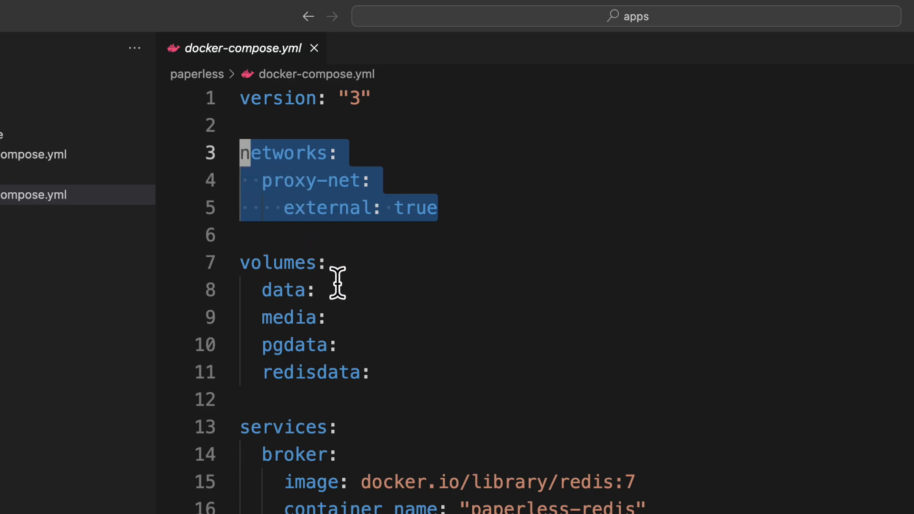
pyautogui.moveTo(400, 386)
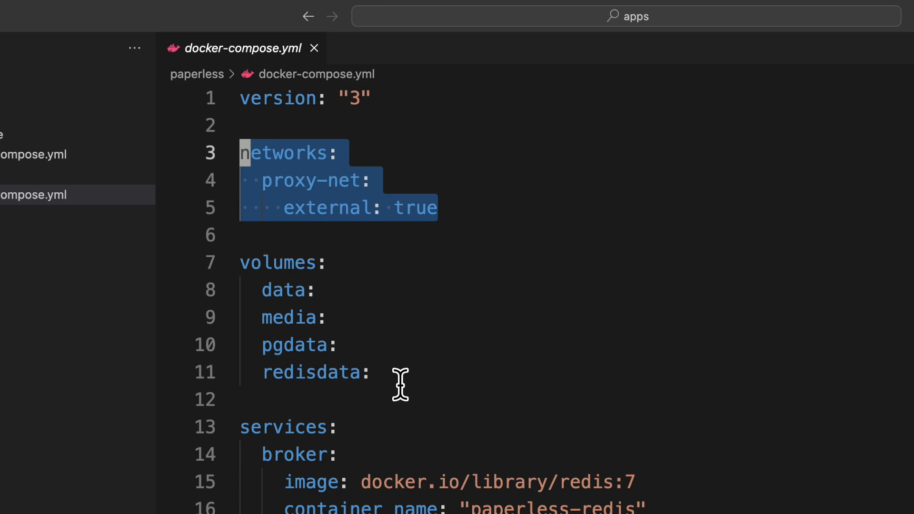
pyautogui.moveTo(407, 387)
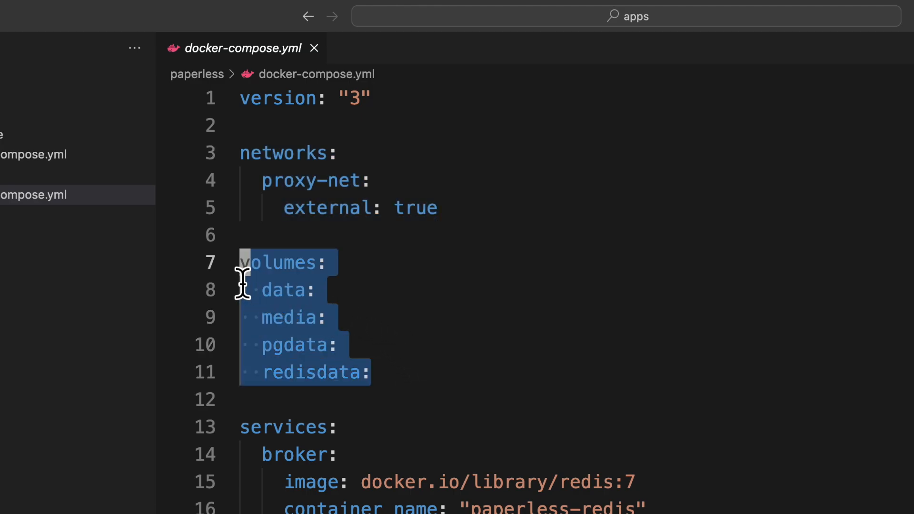
pyautogui.moveTo(472, 360)
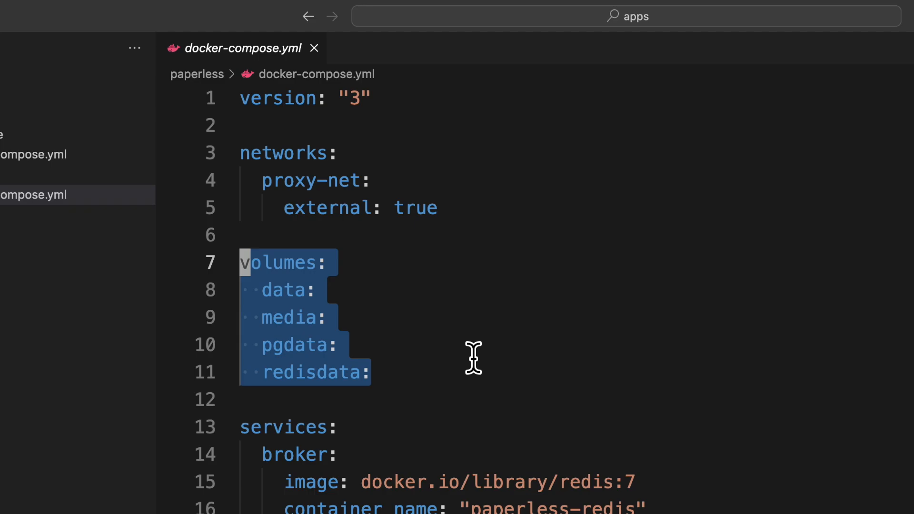
pyautogui.moveTo(478, 372)
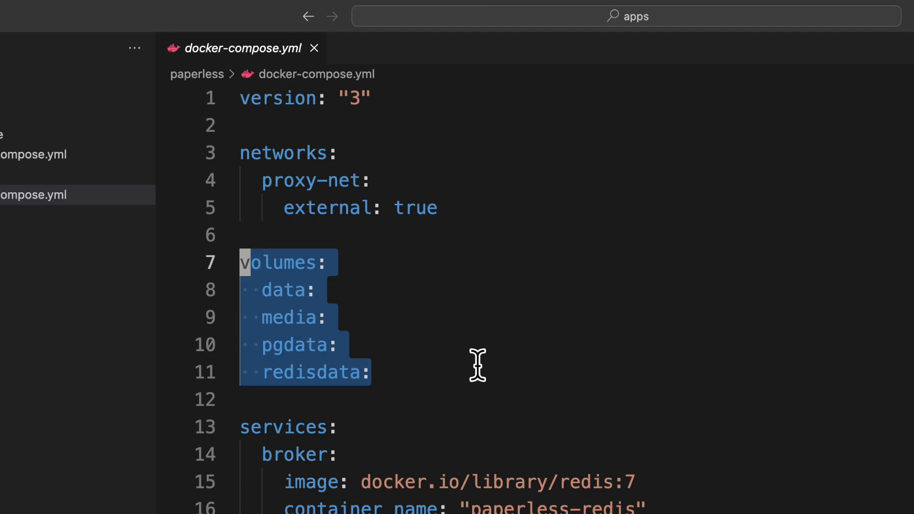
pyautogui.scroll(-3)
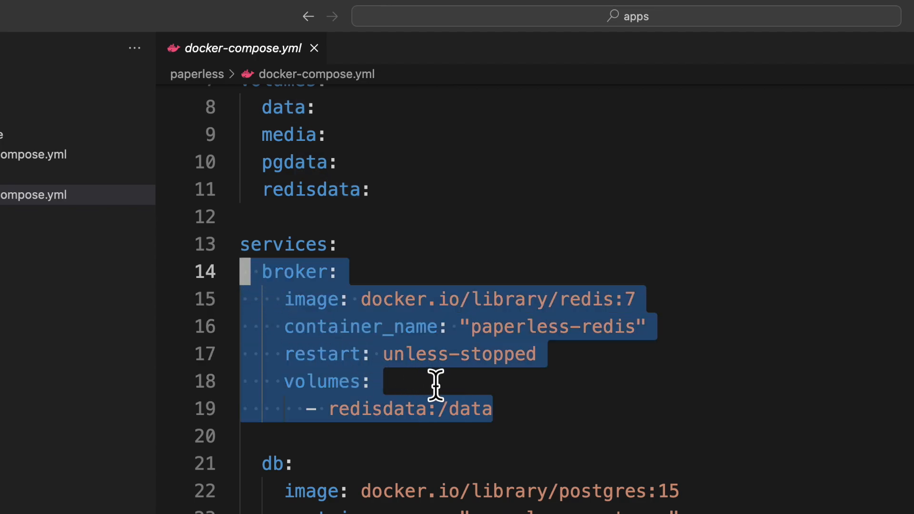
pyautogui.moveTo(457, 406)
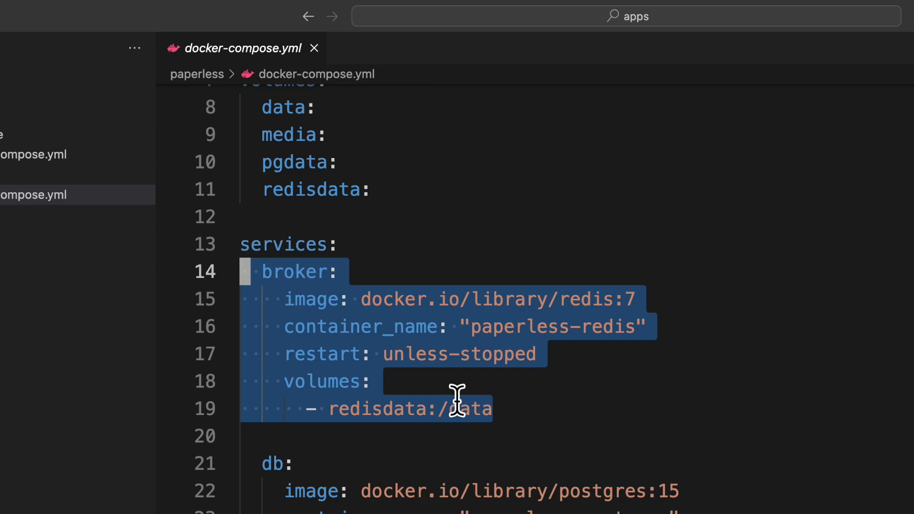
pyautogui.moveTo(528, 411)
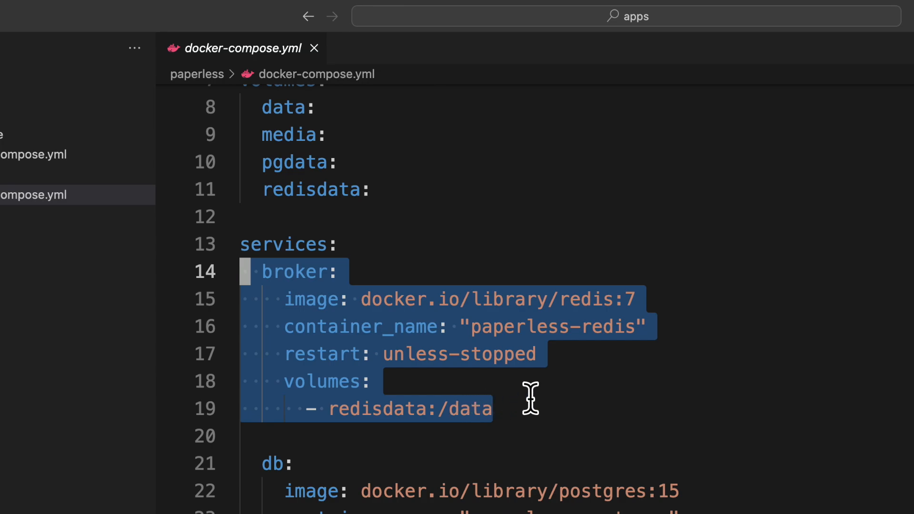
pyautogui.moveTo(559, 434)
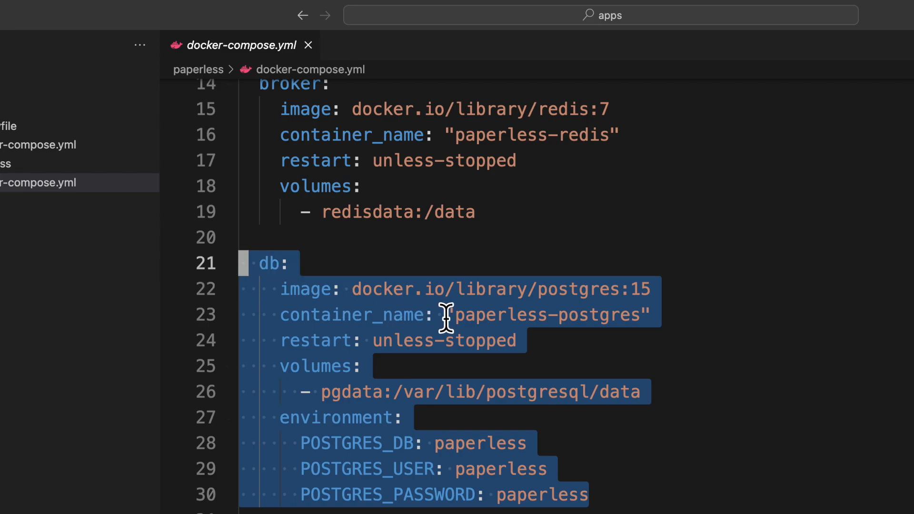
pyautogui.moveTo(565, 380)
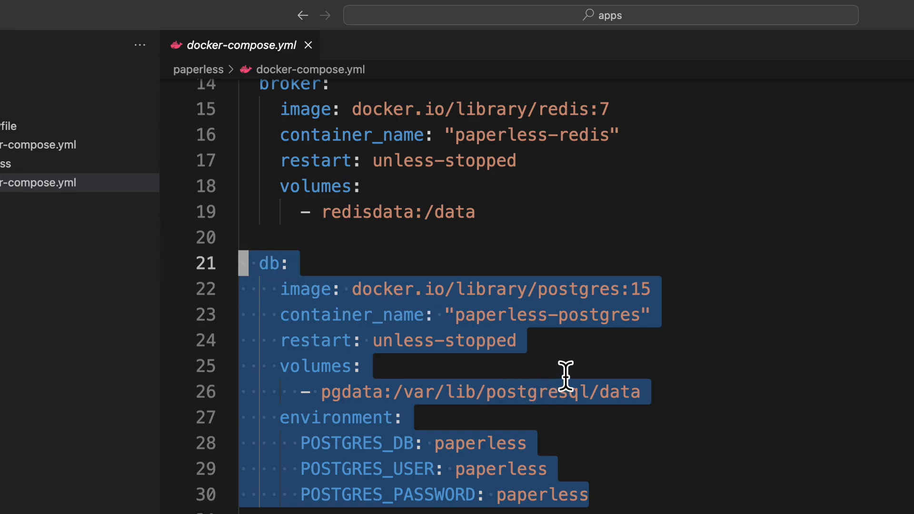
pyautogui.moveTo(569, 376)
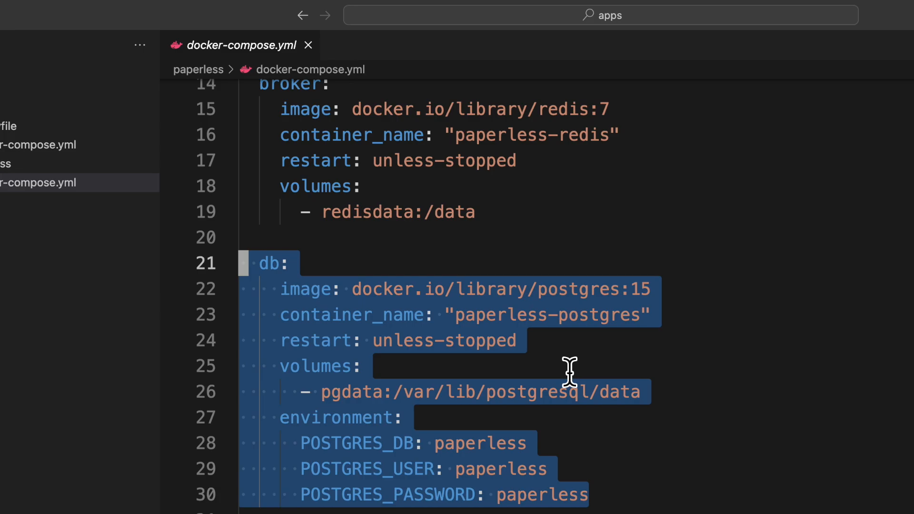
pyautogui.moveTo(568, 357)
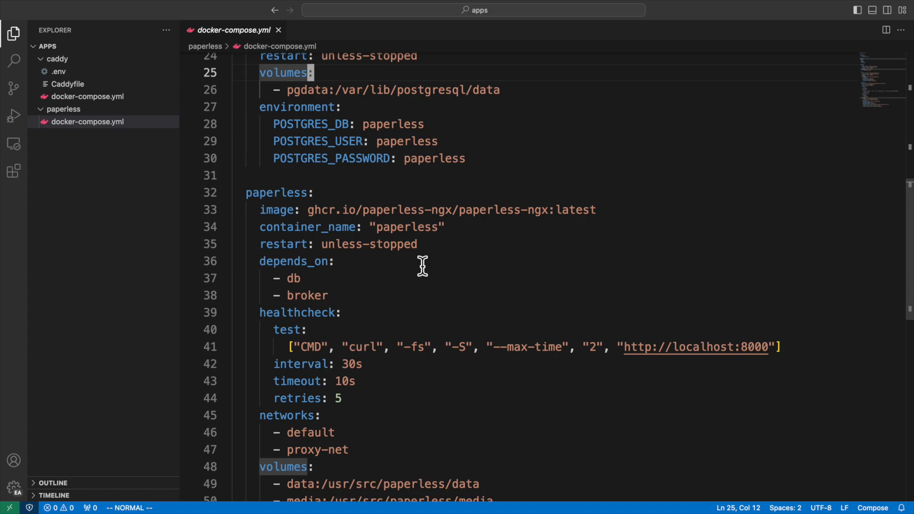
pyautogui.scroll(-3)
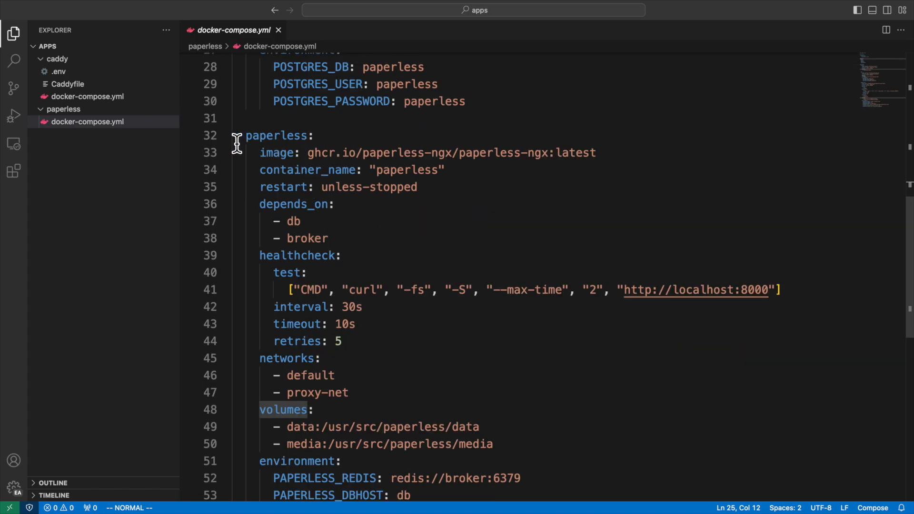
pyautogui.press('V')
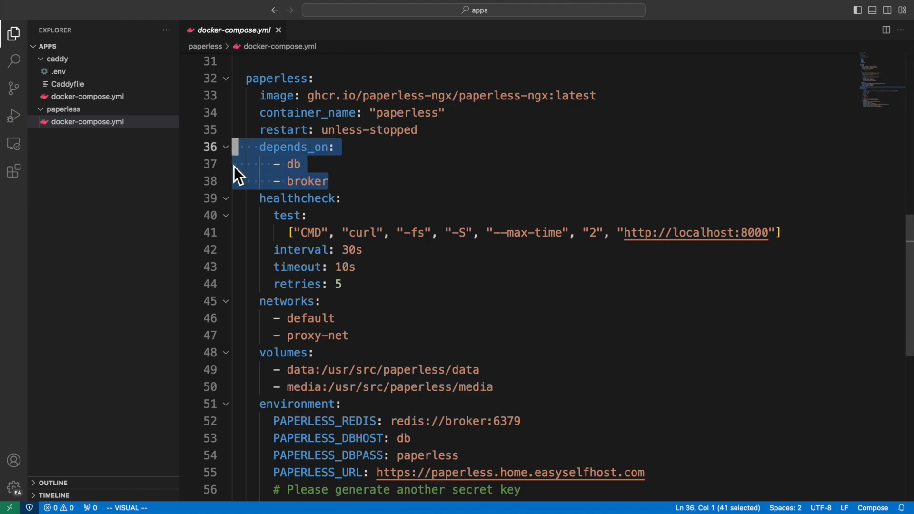
pyautogui.moveTo(352, 266)
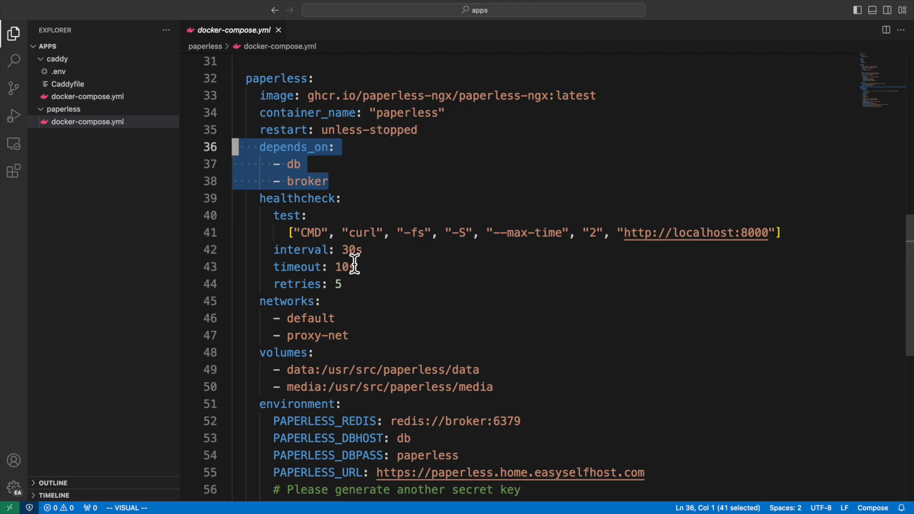
pyautogui.moveTo(356, 285)
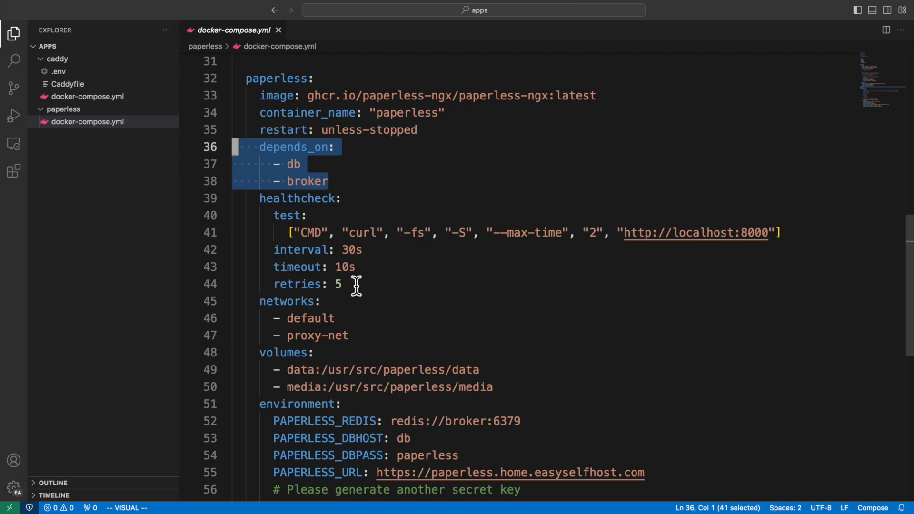
pyautogui.click(344, 283)
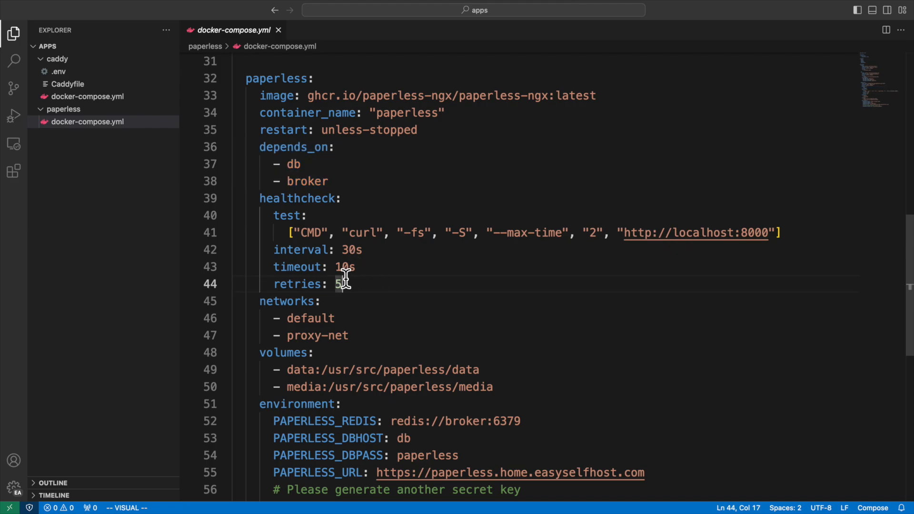
pyautogui.moveTo(343, 284); pyautogui.dragTo(231, 198)
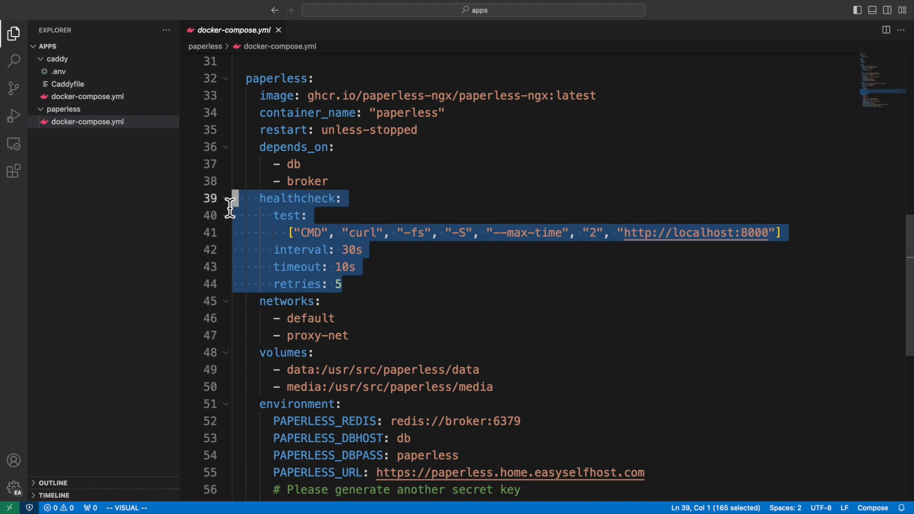
pyautogui.moveTo(456, 293)
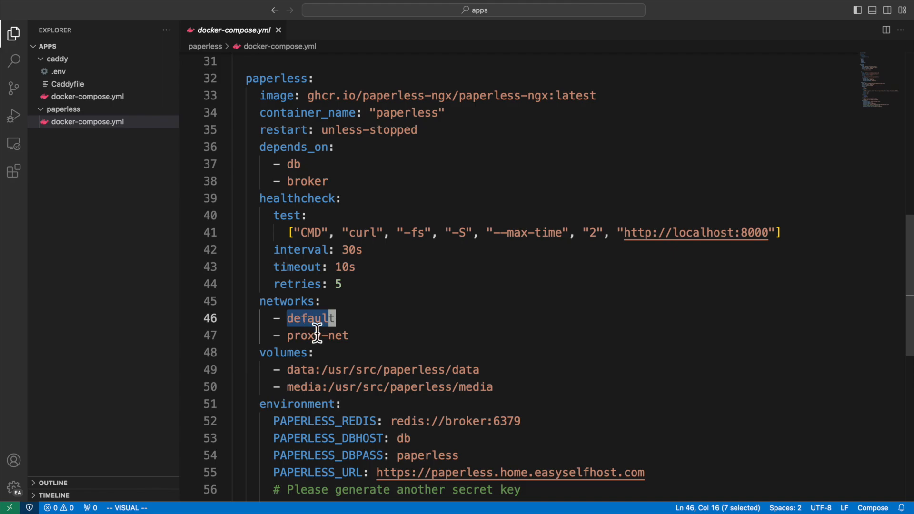
pyautogui.moveTo(307, 344)
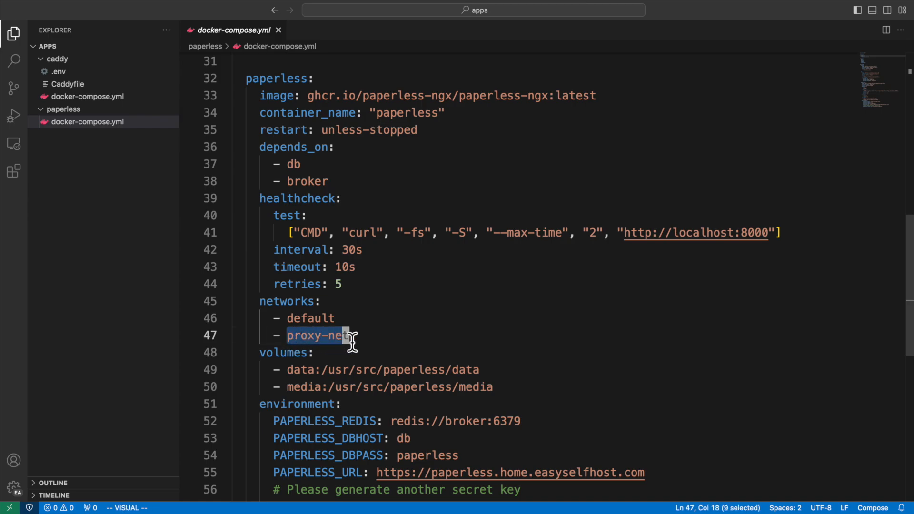
pyautogui.press('Escape')
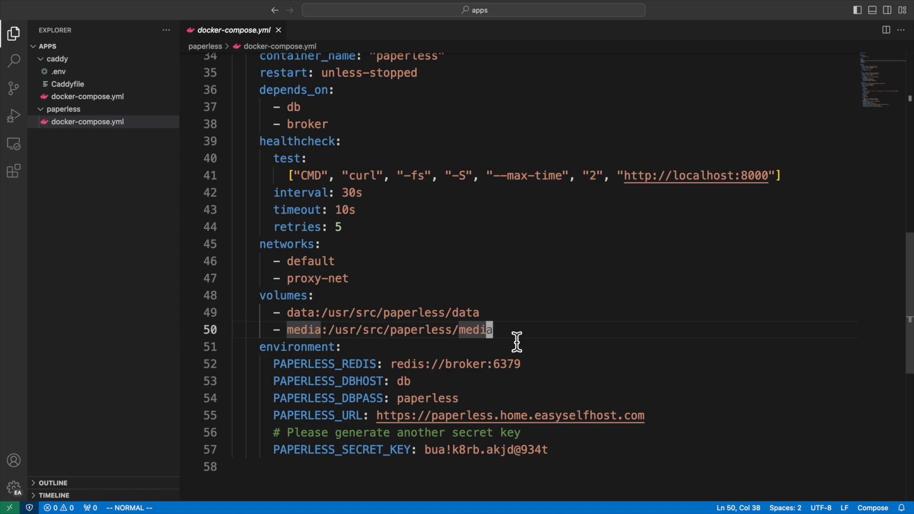
pyautogui.moveTo(513, 346)
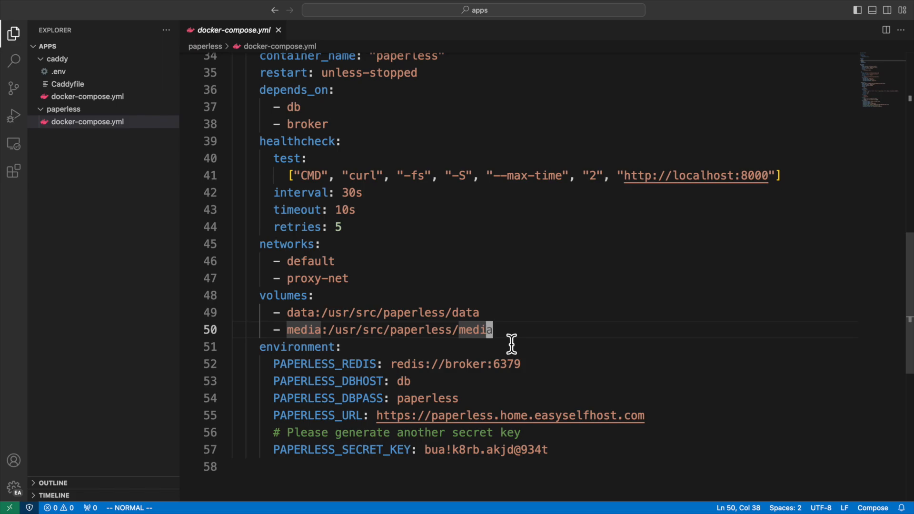
pyautogui.moveTo(353, 373)
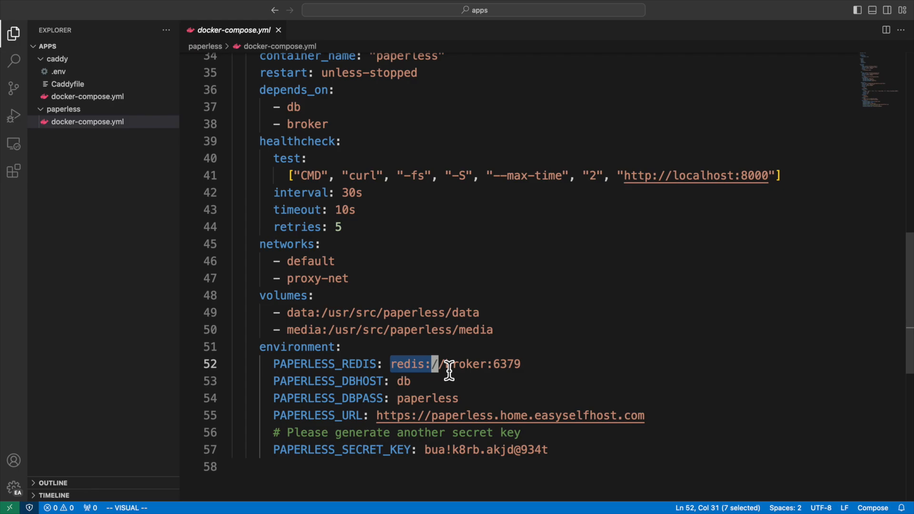
pyautogui.moveTo(440, 364); pyautogui.dragTo(522, 364)
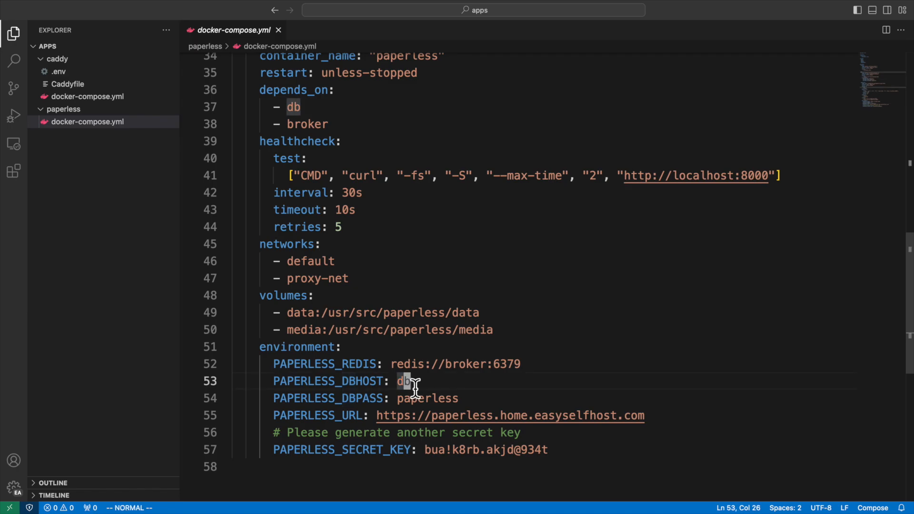
pyautogui.moveTo(397, 402)
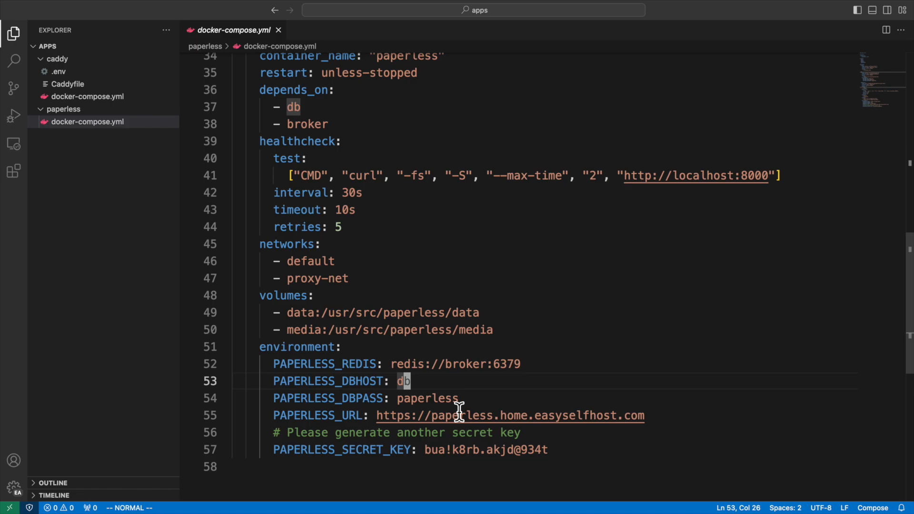
pyautogui.moveTo(653, 425)
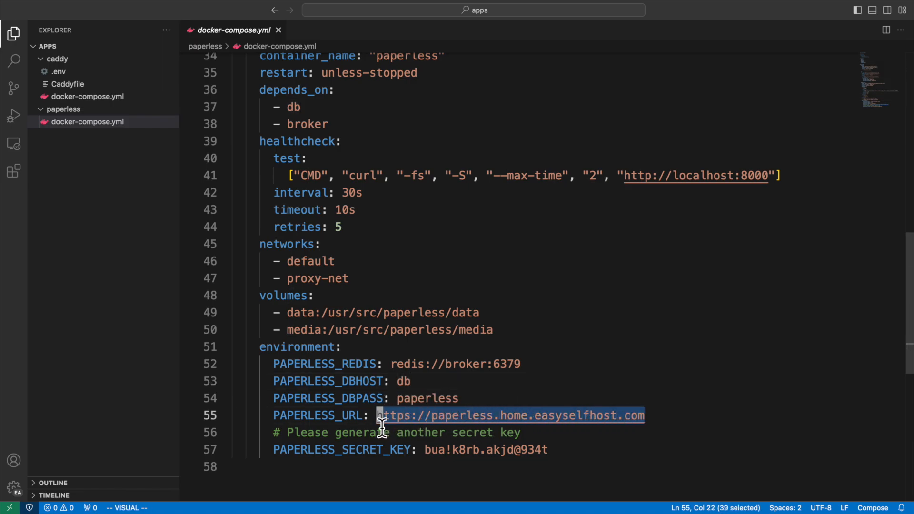
pyautogui.moveTo(458, 432)
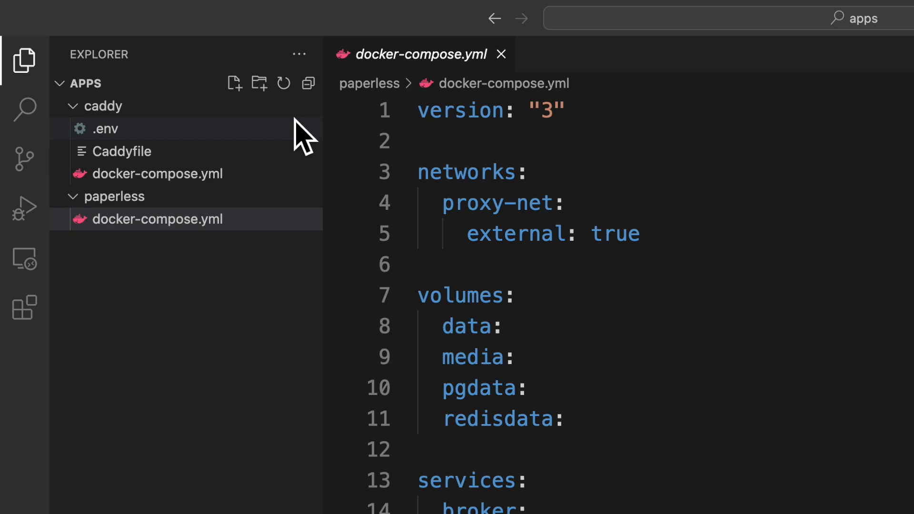
pyautogui.moveTo(72, 185)
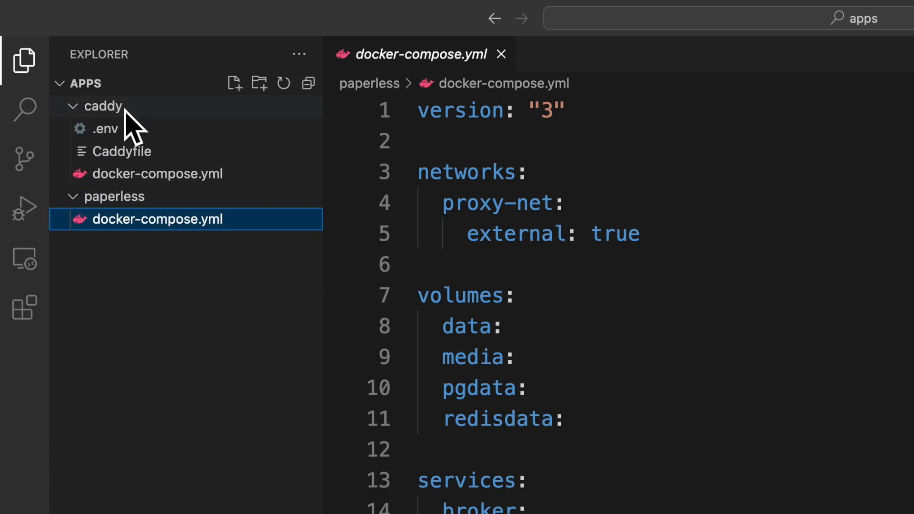
pyautogui.click(104, 106)
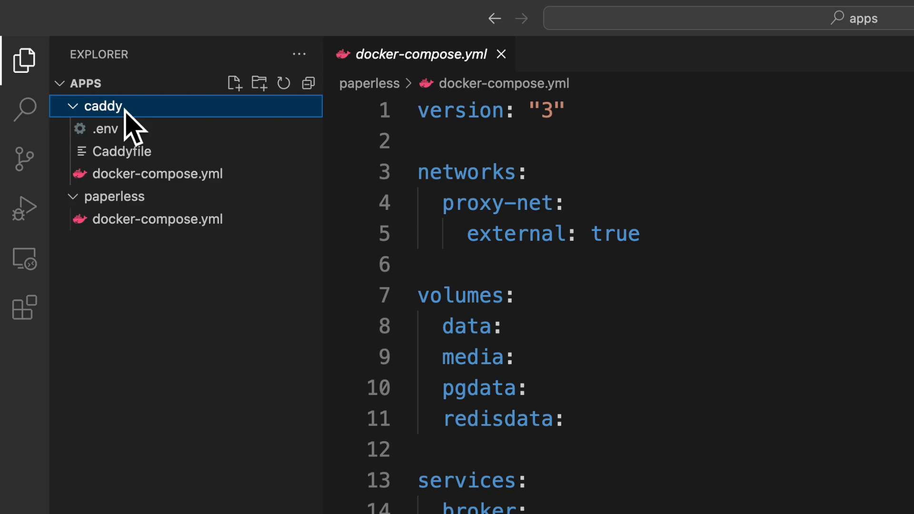
pyautogui.moveTo(114, 106)
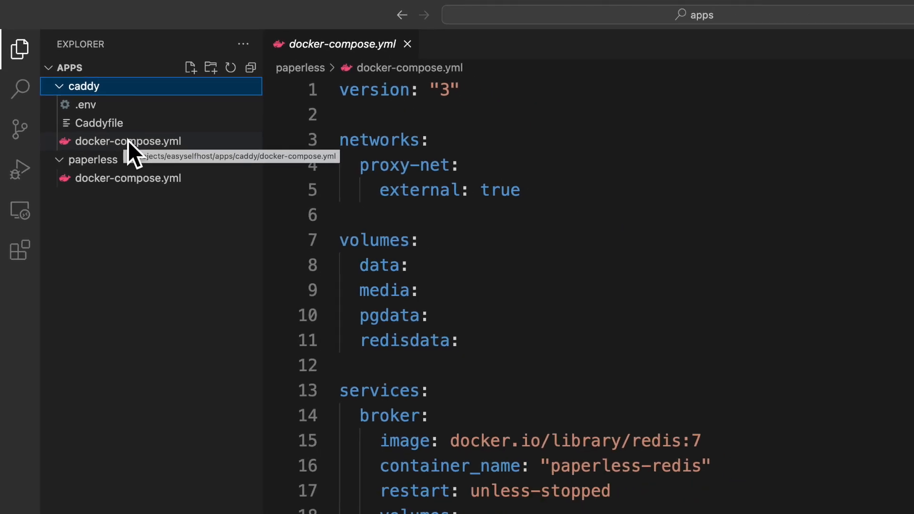
# Step: Review caddy/docker-compose.yml, highlighting the custom Caddy image name and its latest tag
pyautogui.click(127, 141)
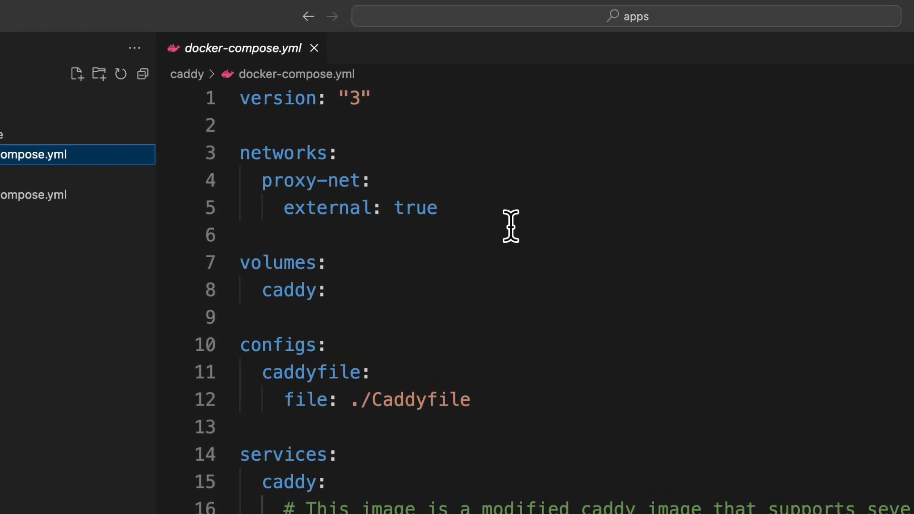
pyautogui.moveTo(241, 152); pyautogui.dragTo(378, 208)
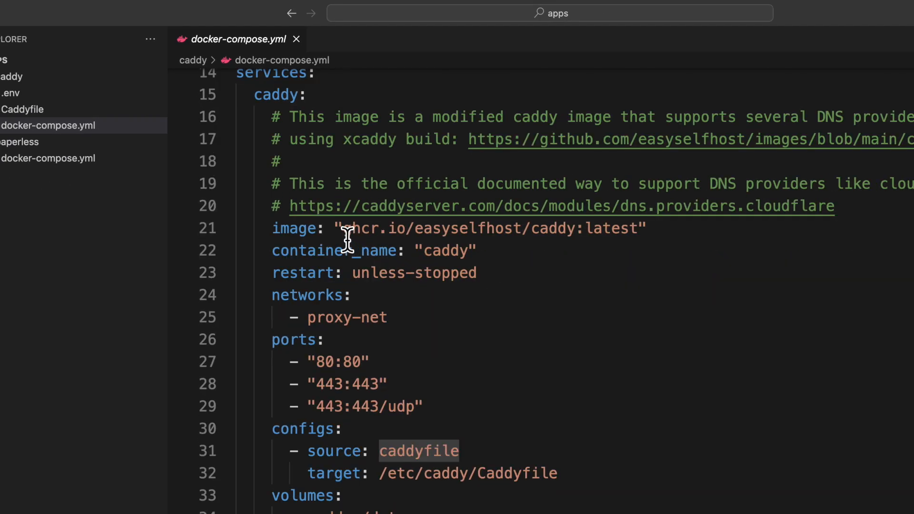
pyautogui.moveTo(344, 227); pyautogui.dragTo(632, 228)
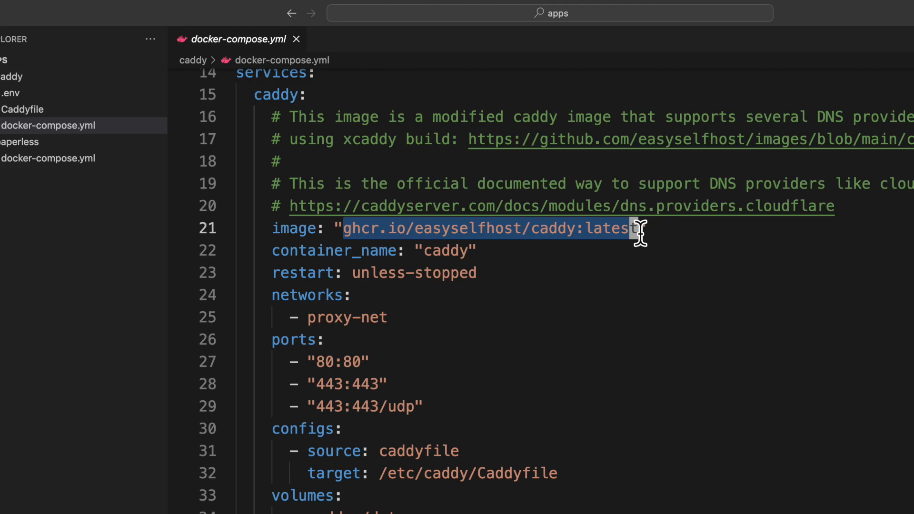
pyautogui.doubleClick(615, 228)
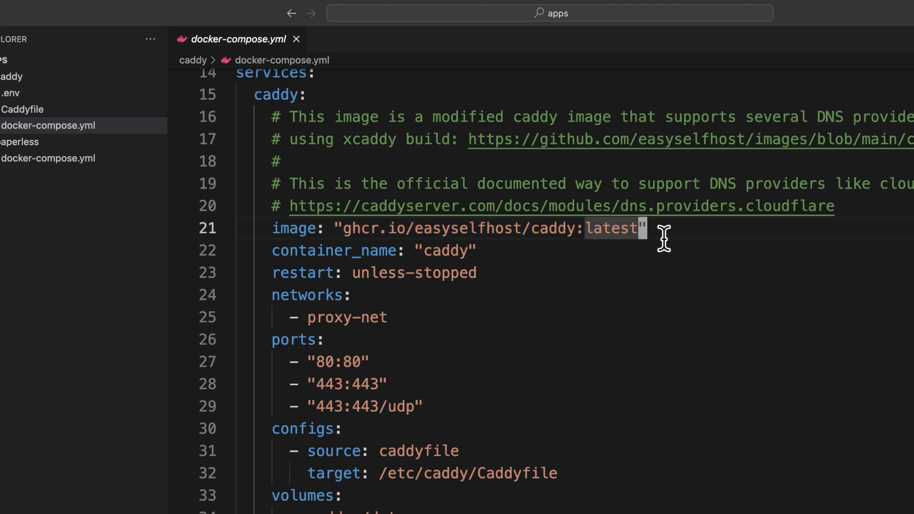
pyautogui.moveTo(646, 97)
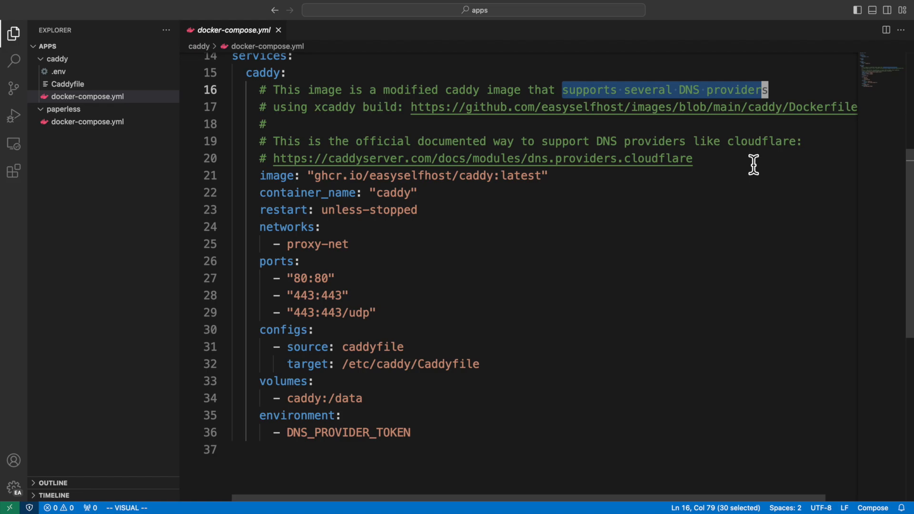
pyautogui.moveTo(757, 168)
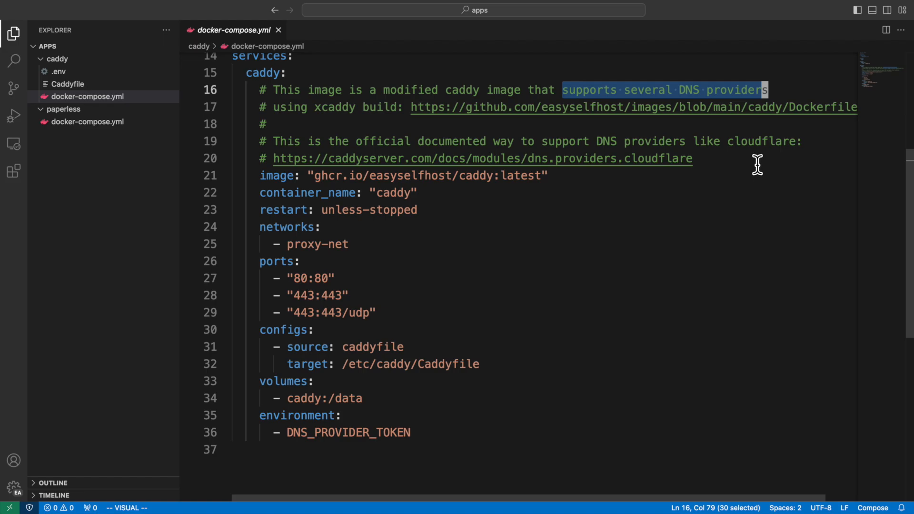
pyautogui.moveTo(724, 171)
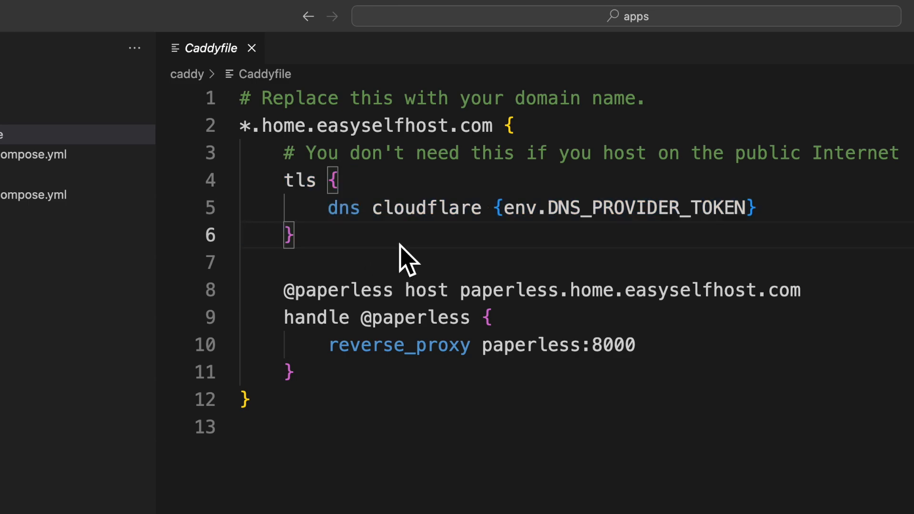
pyautogui.moveTo(445, 223)
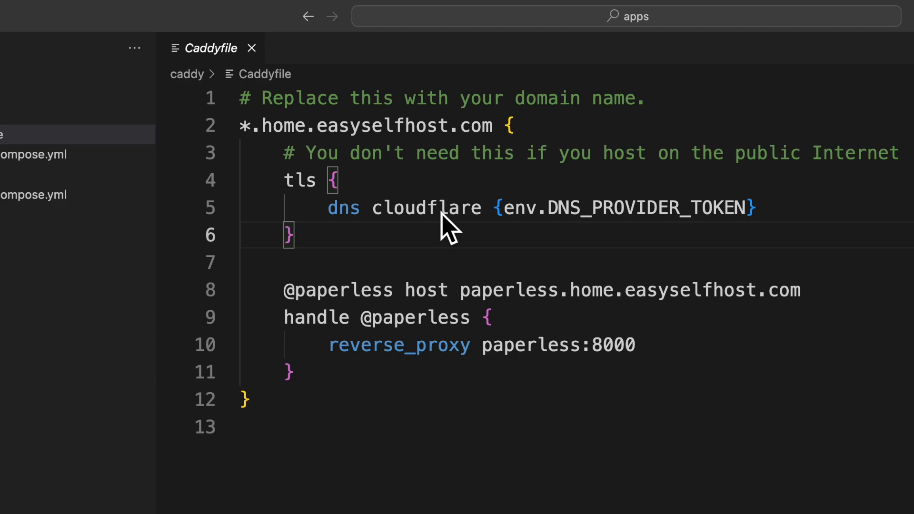
# Step: Highlight the Caddyfile's env token reference and the paperless reverse proxy block
pyautogui.doubleClick(518, 208)
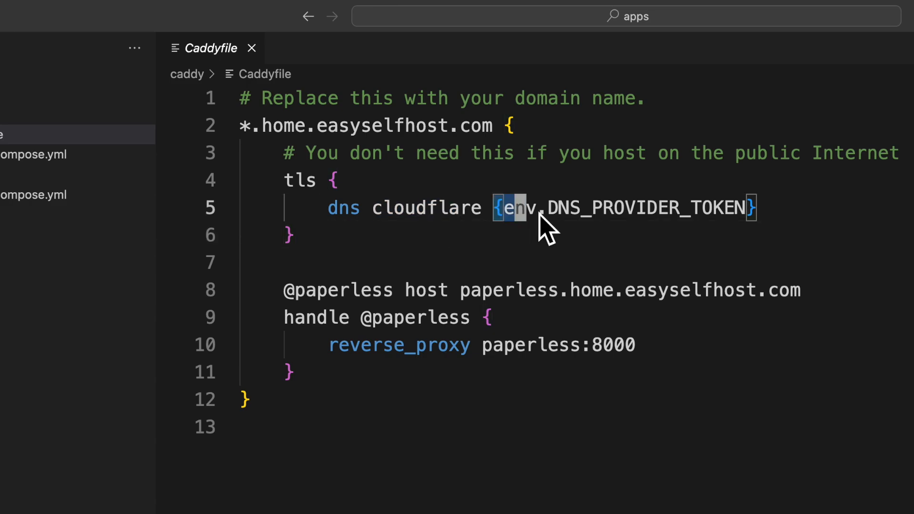
pyautogui.moveTo(510, 208); pyautogui.dragTo(752, 208)
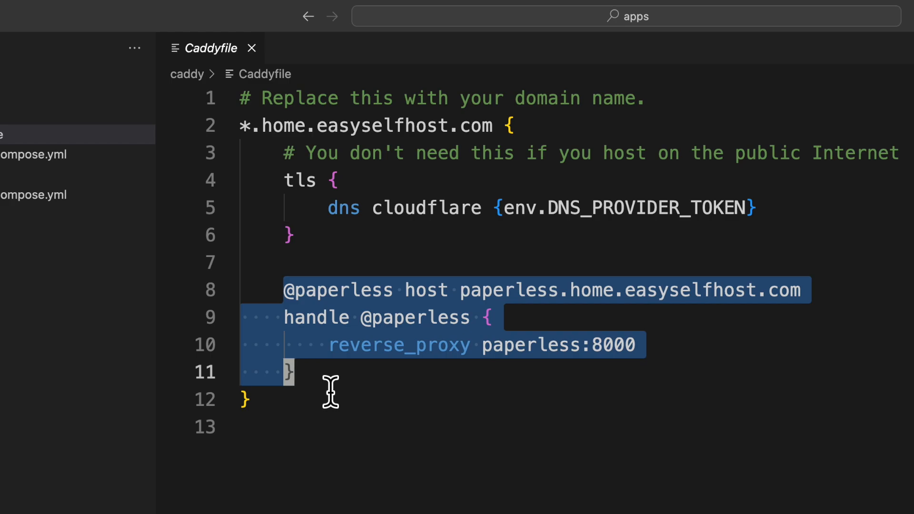
pyautogui.click(57, 72)
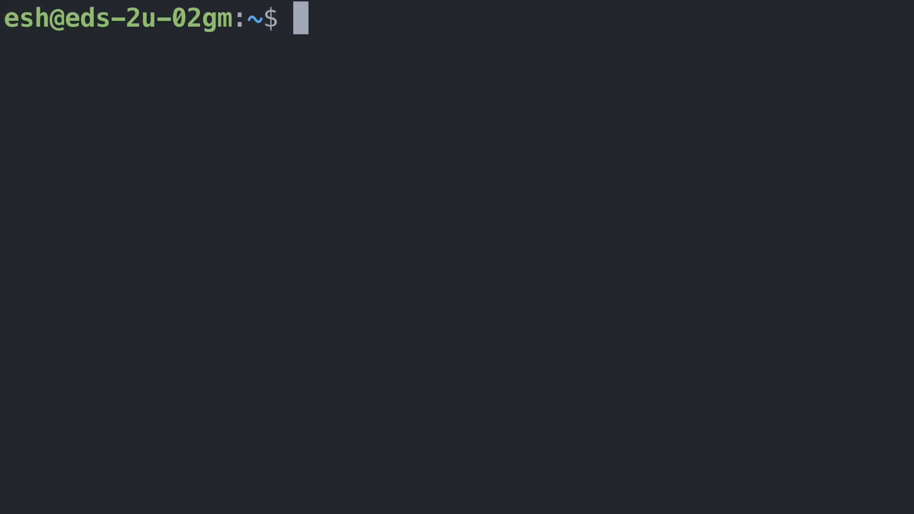
# Step: Create the proxy-net network, cd into self-host/apps/paperless and run docker compose up -d
pyautogui.write('docker network create proxy-net')
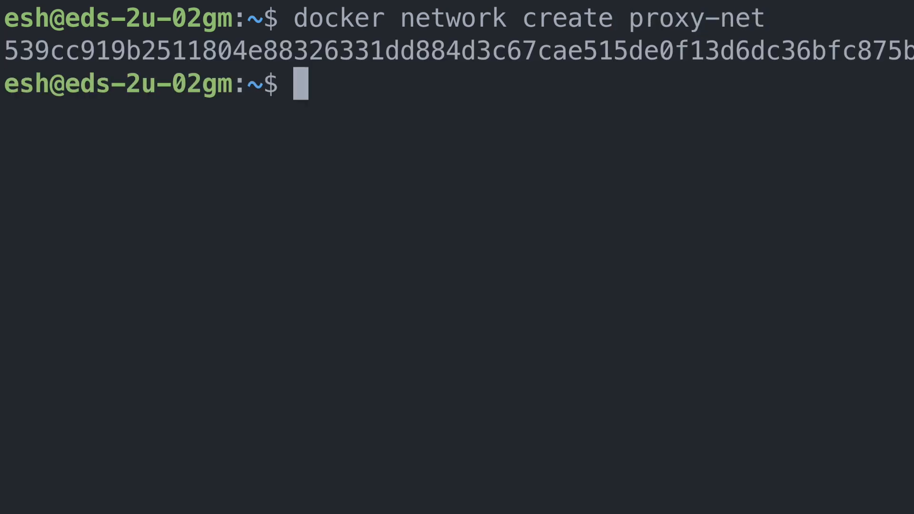
pyautogui.write('cd self-host/apps')
pyautogui.write('doc')
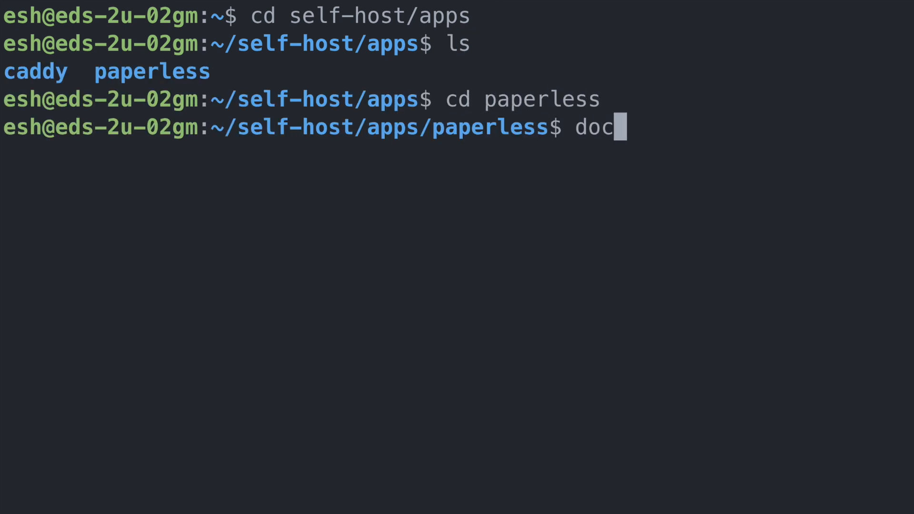
pyautogui.write('ker compose up 0d')
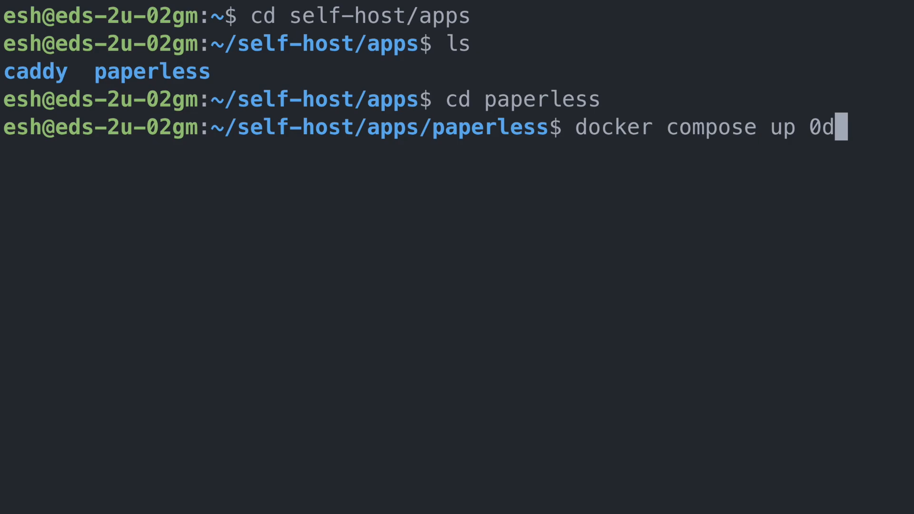
pyautogui.press('Enter')
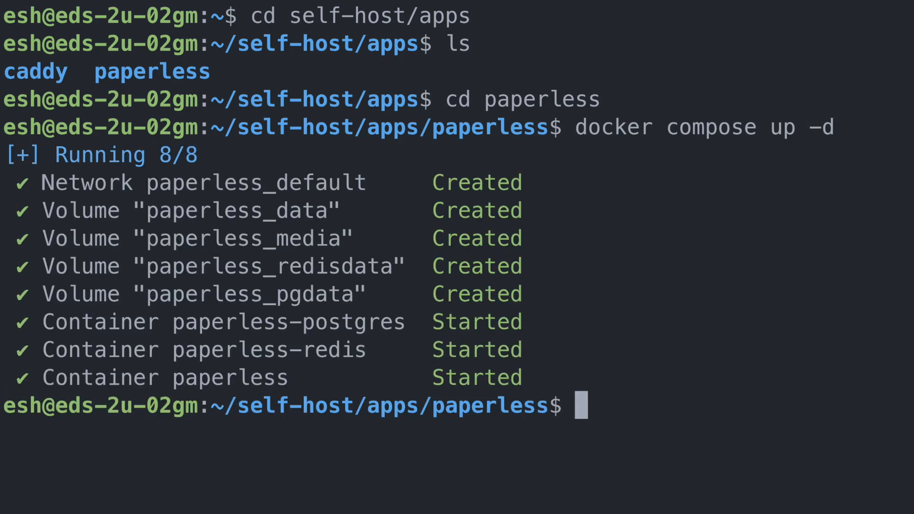
pyautogui.write('cd ../')
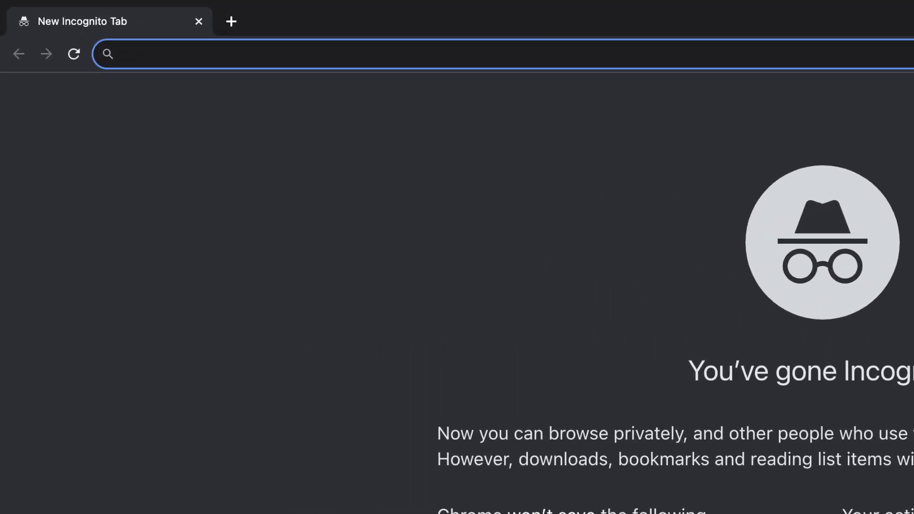
# Step: Browse to paperless.home.easyselfhost.com to load the Paperless-ngx sign-in page over HTTPS
pyautogui.write('paperless.home.')
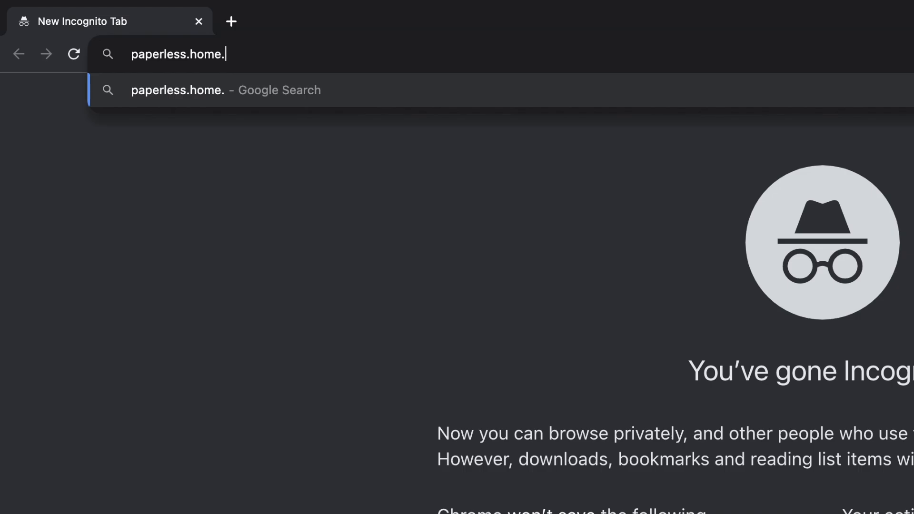
pyautogui.write('easyselfhost.')
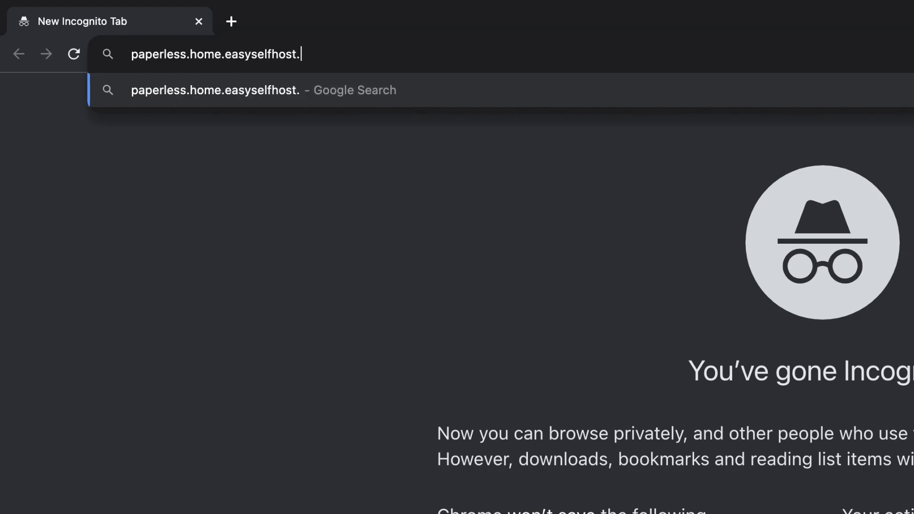
pyautogui.press('Enter')
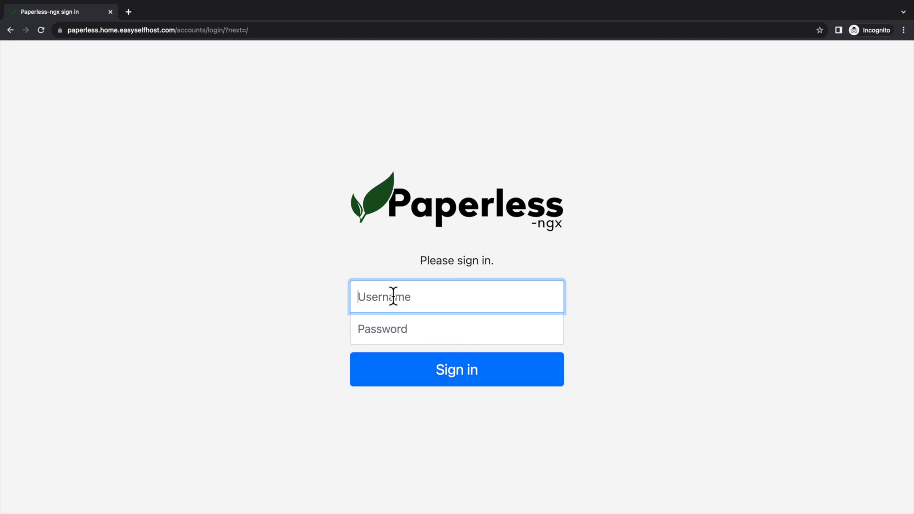
pyautogui.moveTo(398, 313)
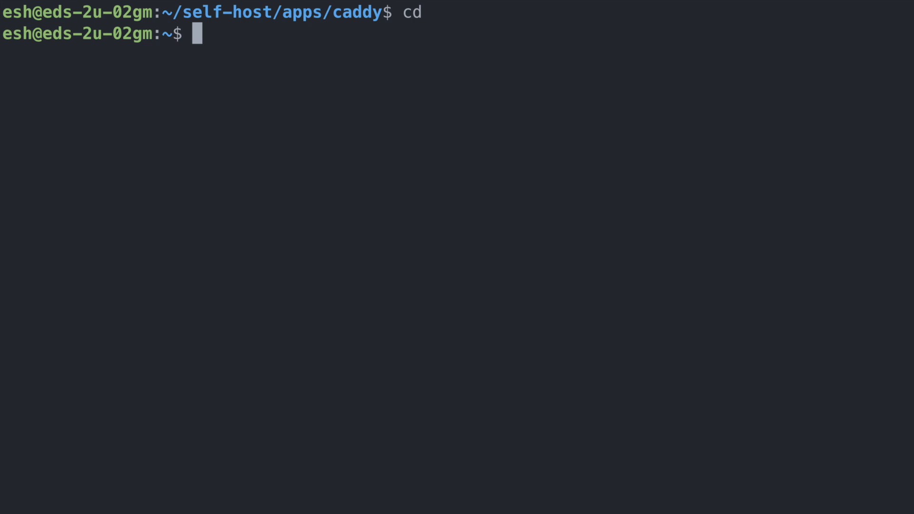
# Step: Exec into the paperless container, run python manage.py createsuperuser, confirm credentials and exit
pyautogui.write('docker')
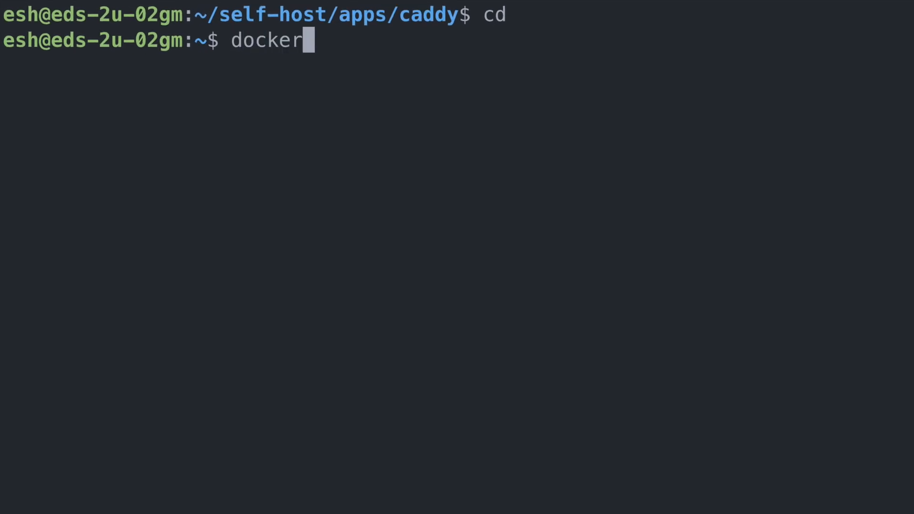
pyautogui.write('exec -it')
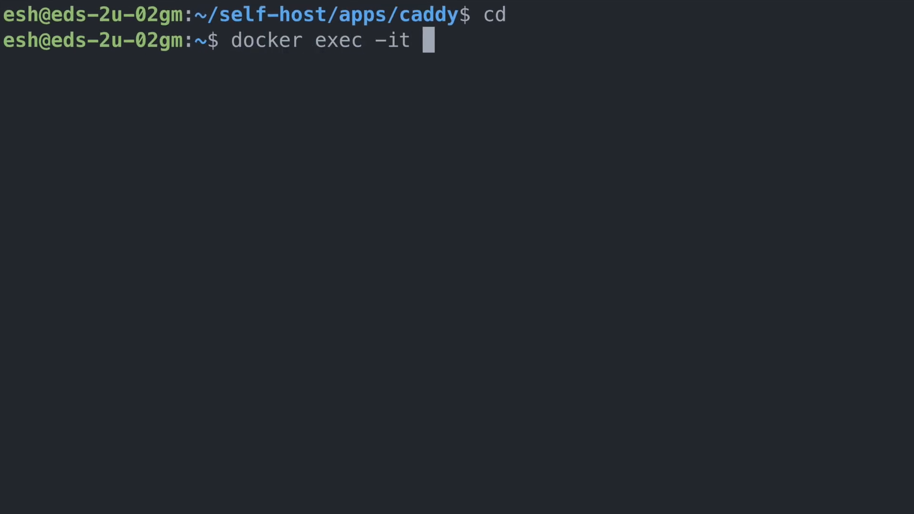
pyautogui.write('paperless bash')
pyautogui.write('ls')
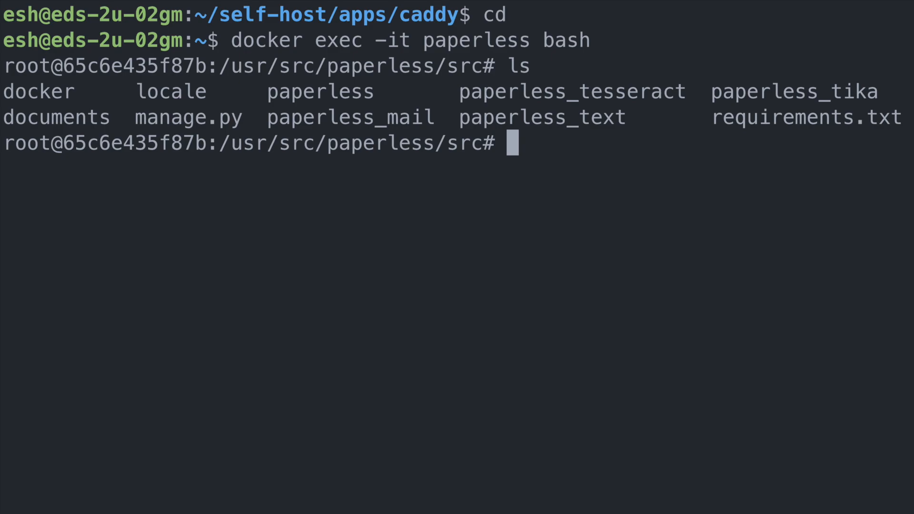
pyautogui.write('python manage.py')
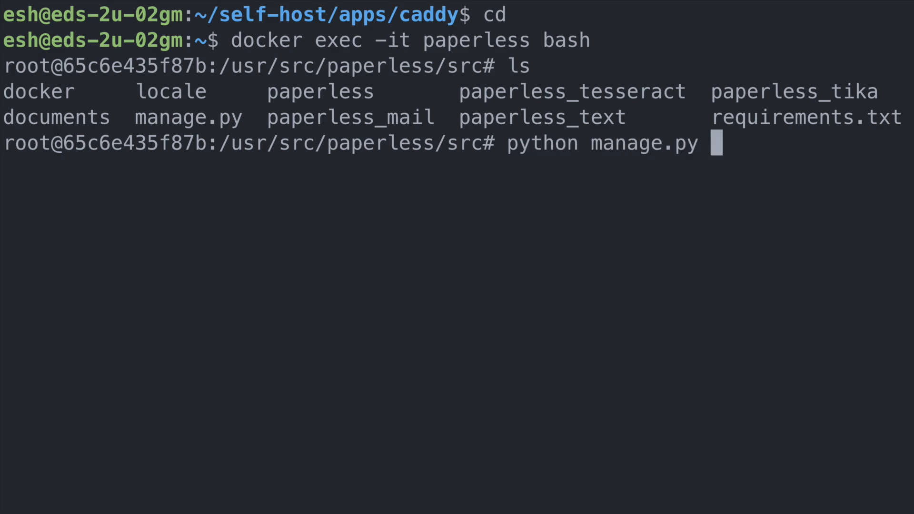
pyautogui.write('createsuperuser')
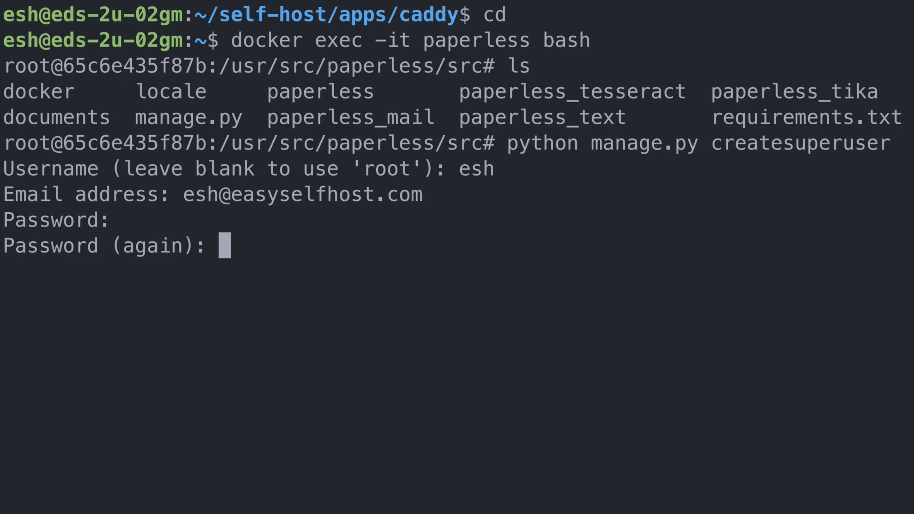
pyautogui.press('Enter')
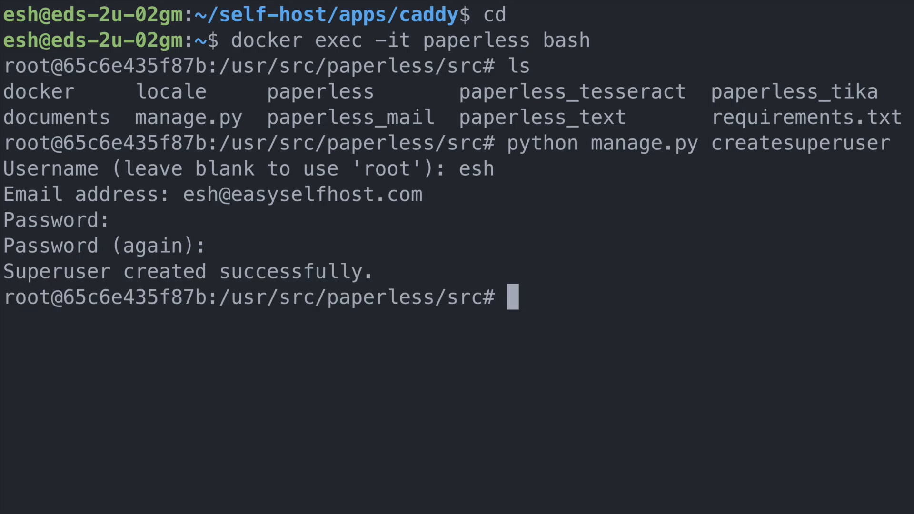
pyautogui.write('exit')
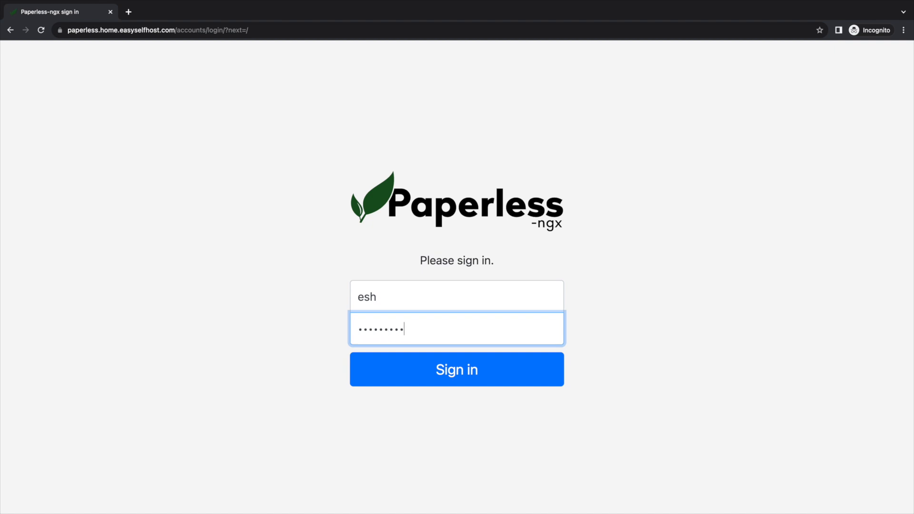
# Step: Sign in as the new superuser and dismiss the dashboard welcome card
pyautogui.click(457, 369)
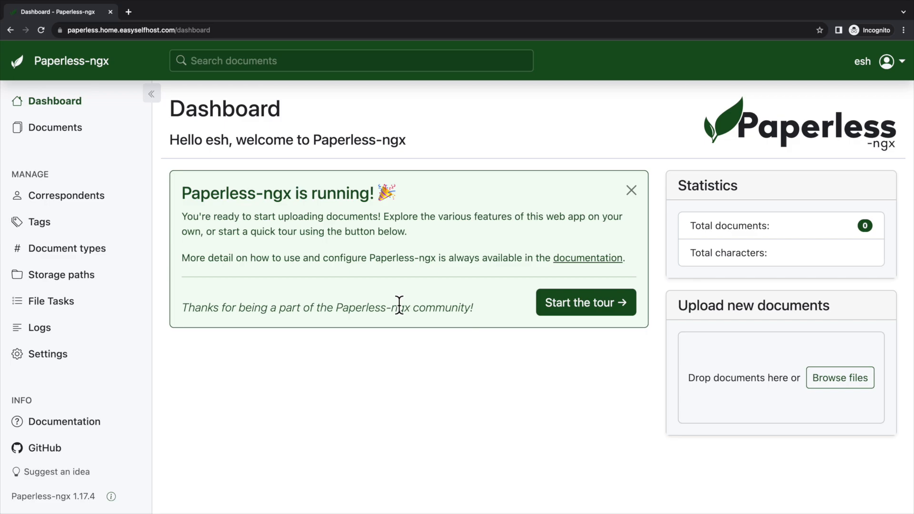
pyautogui.click(57, 127)
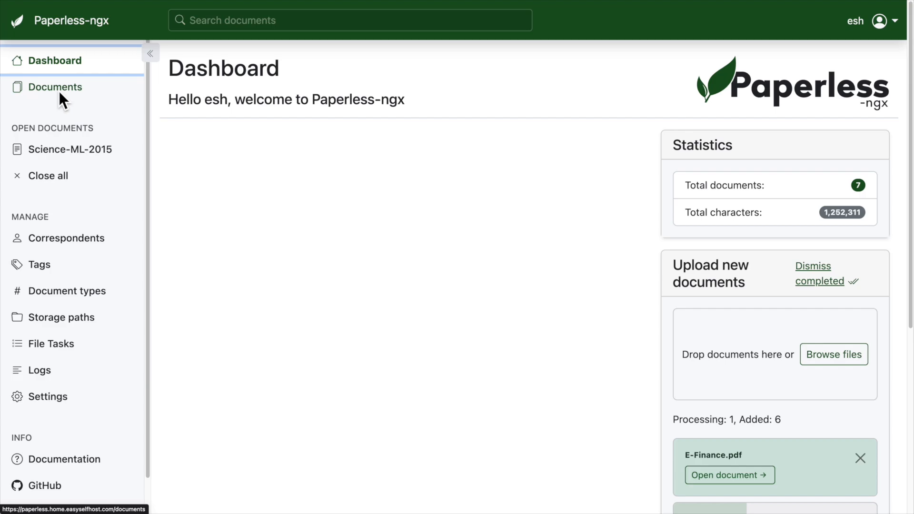
# Step: Tag statement_sample1 with a new 'banking' tag and 'bank-statement', then save the document
pyautogui.click(55, 87)
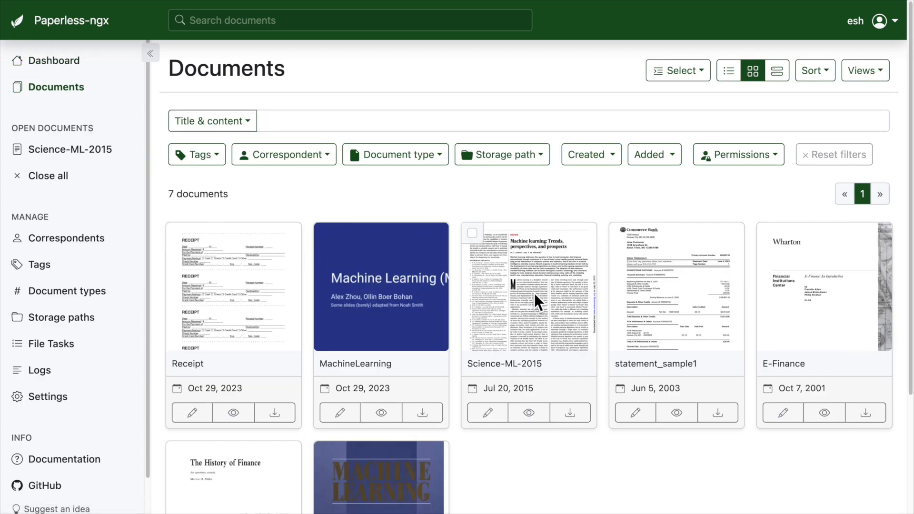
pyautogui.scroll(-3)
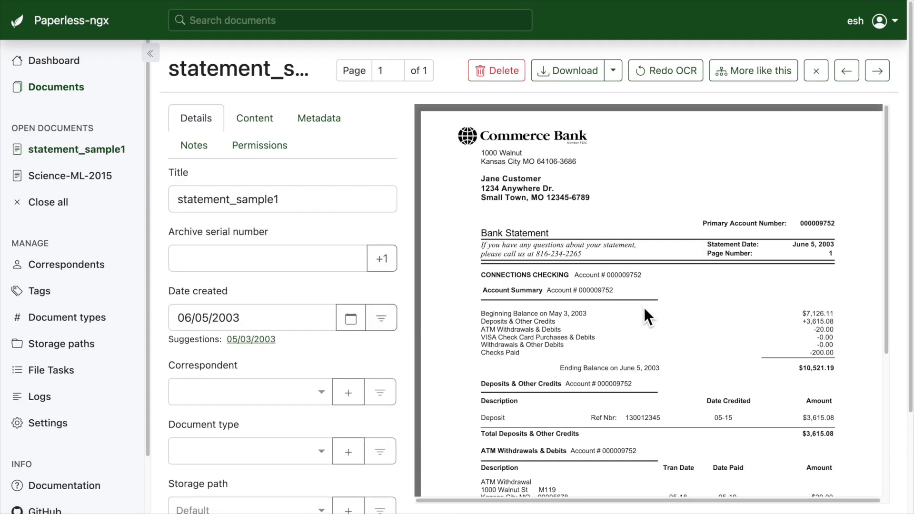
pyautogui.scroll(-3)
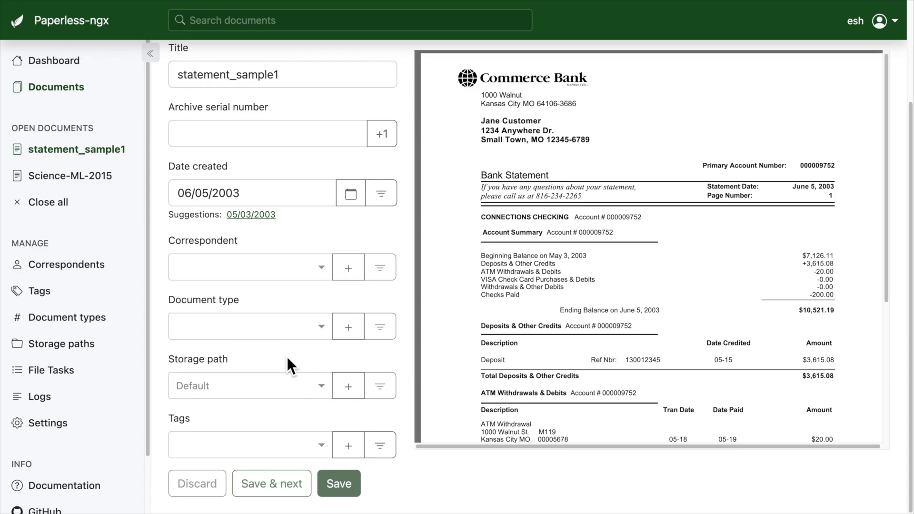
pyautogui.click(248, 445)
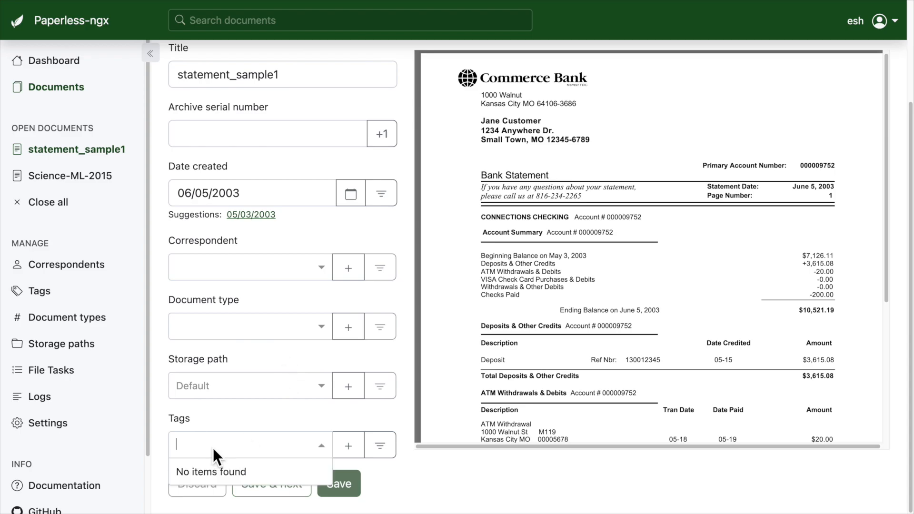
pyautogui.click(348, 445)
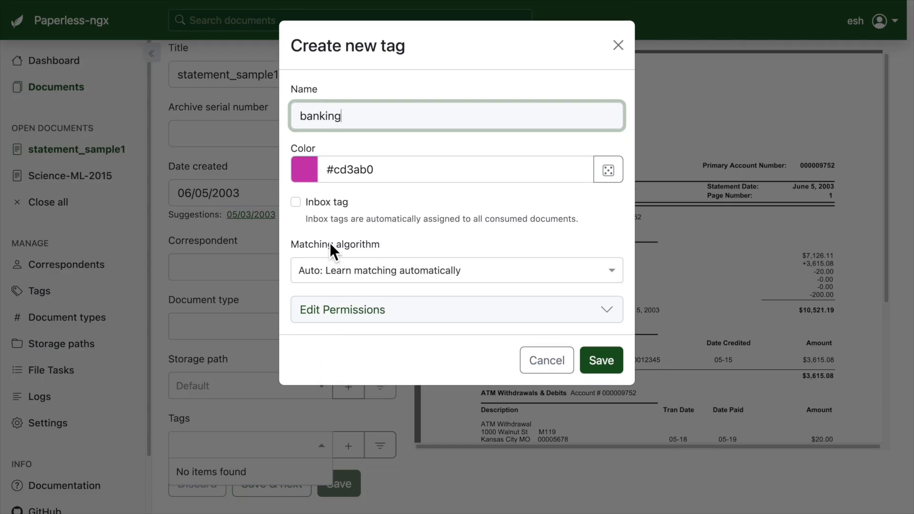
pyautogui.click(601, 360)
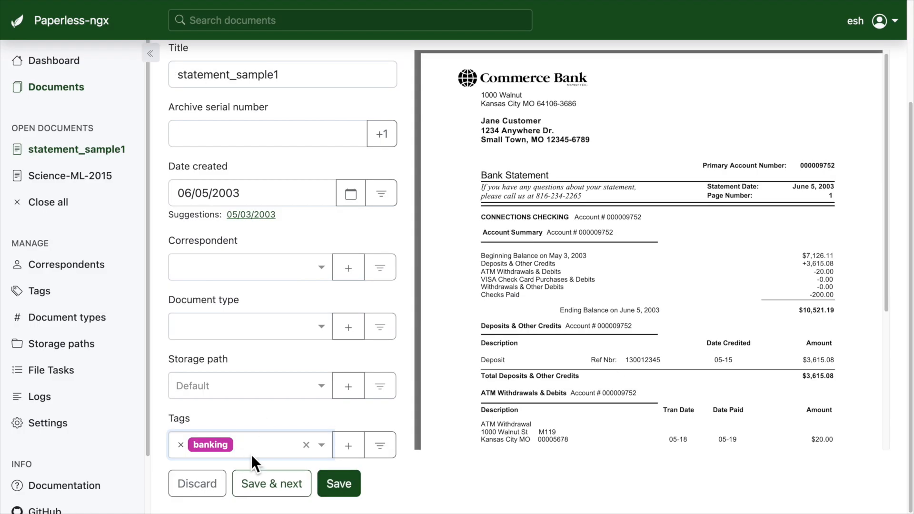
pyautogui.write('bank-statement')
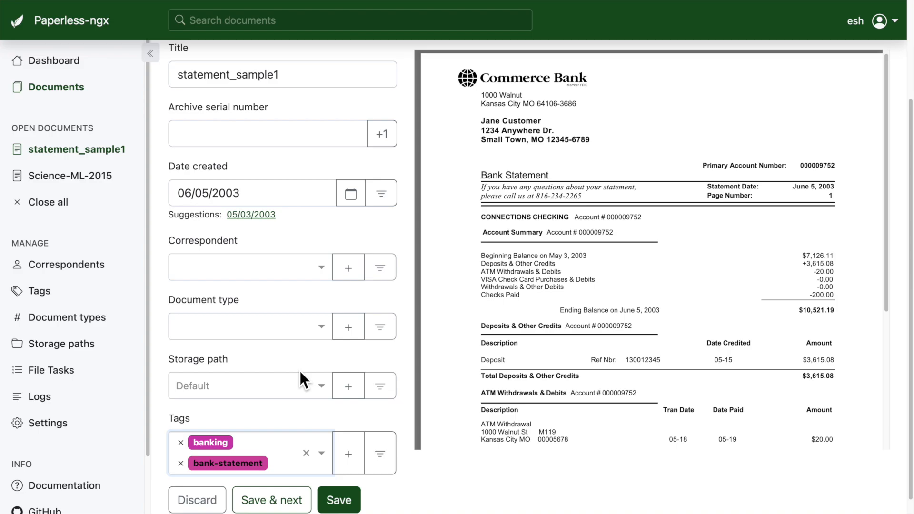
pyautogui.click(339, 513)
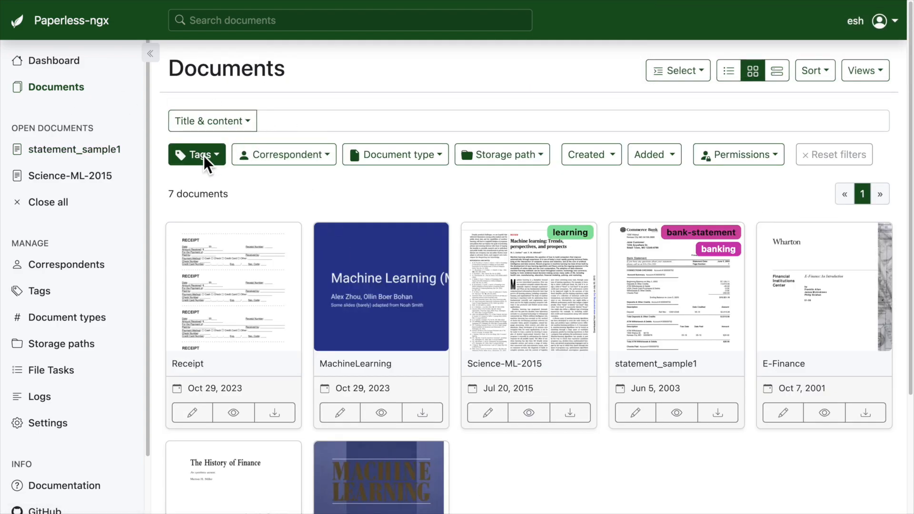
# Step: Filter documents by the bank-statement tag, then search for 'machine learning'
pyautogui.click(194, 154)
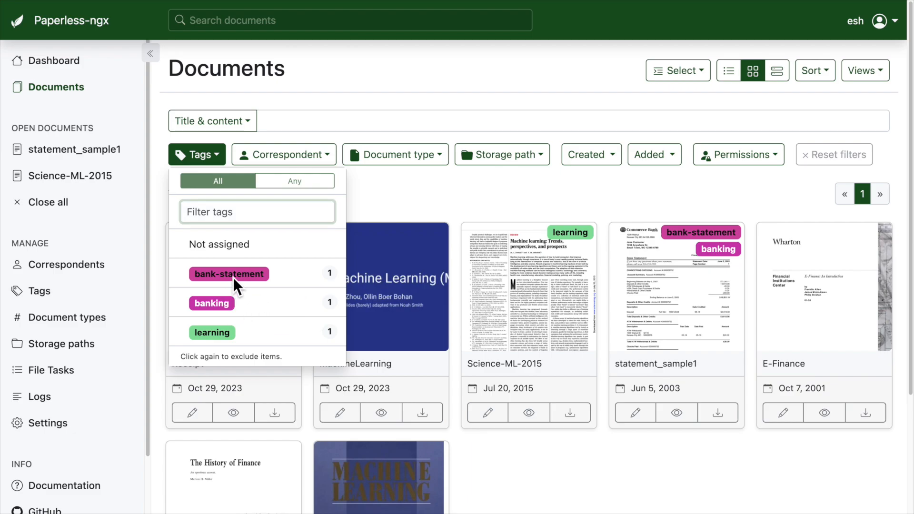
pyautogui.click(228, 275)
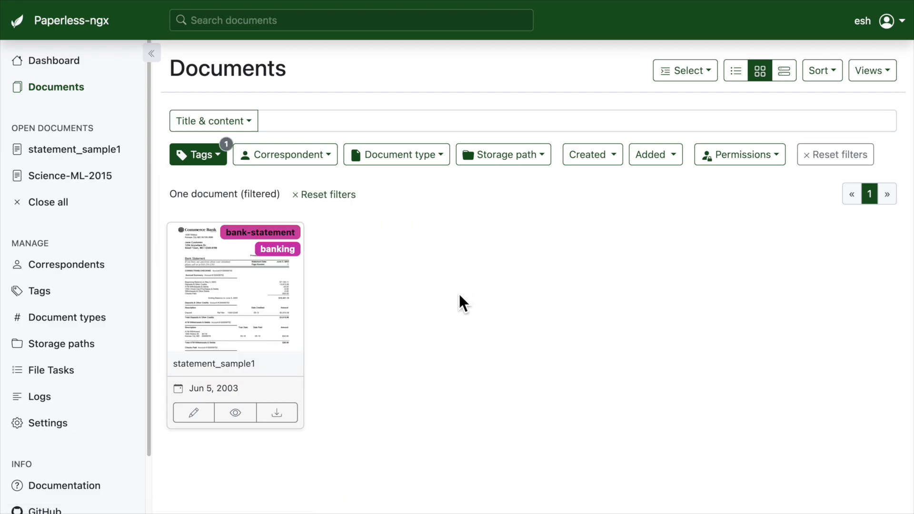
pyautogui.moveTo(489, 308)
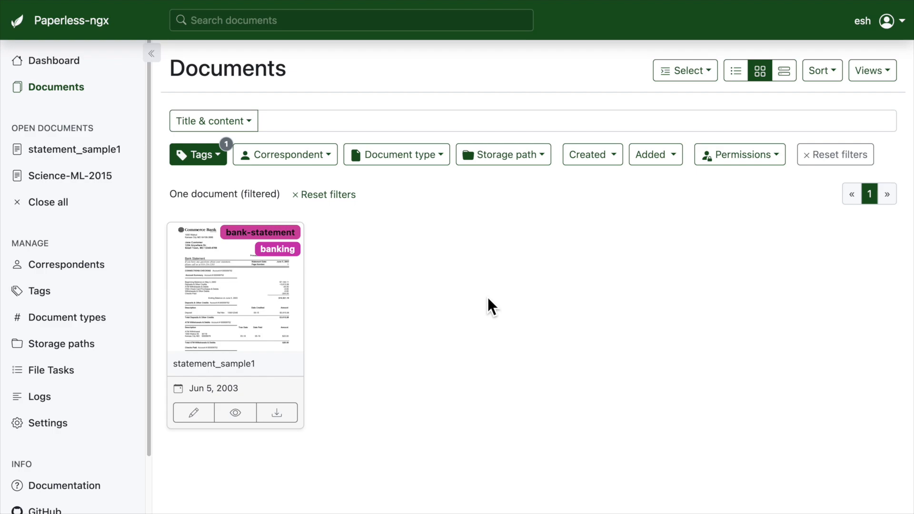
pyautogui.moveTo(484, 303)
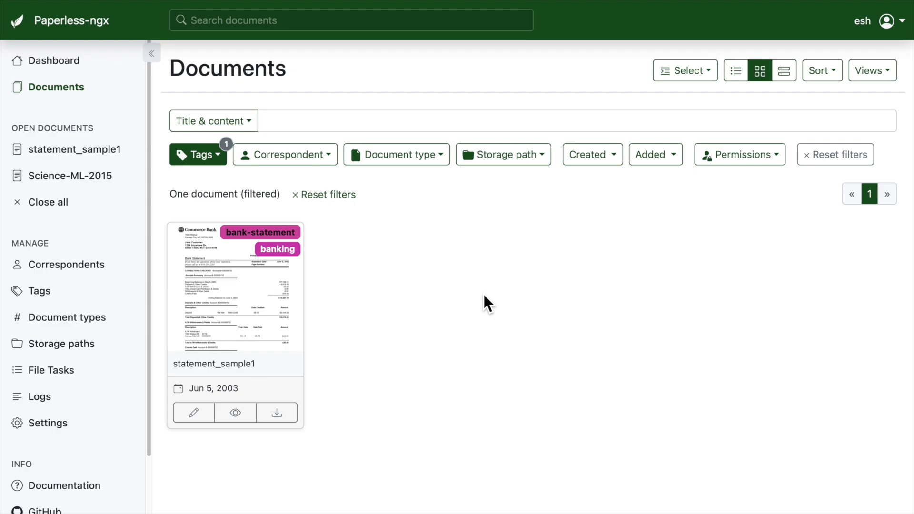
pyautogui.moveTo(434, 287)
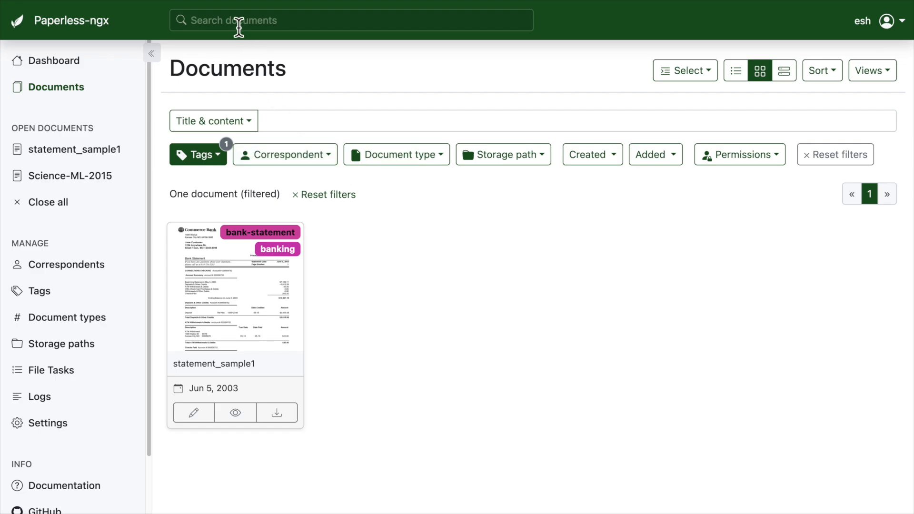
pyautogui.write('machine learning')
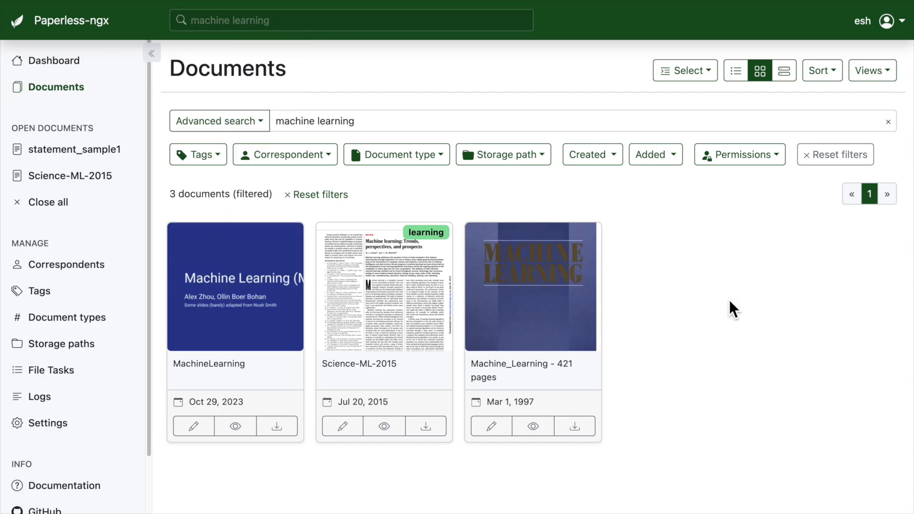
pyautogui.moveTo(550, 282)
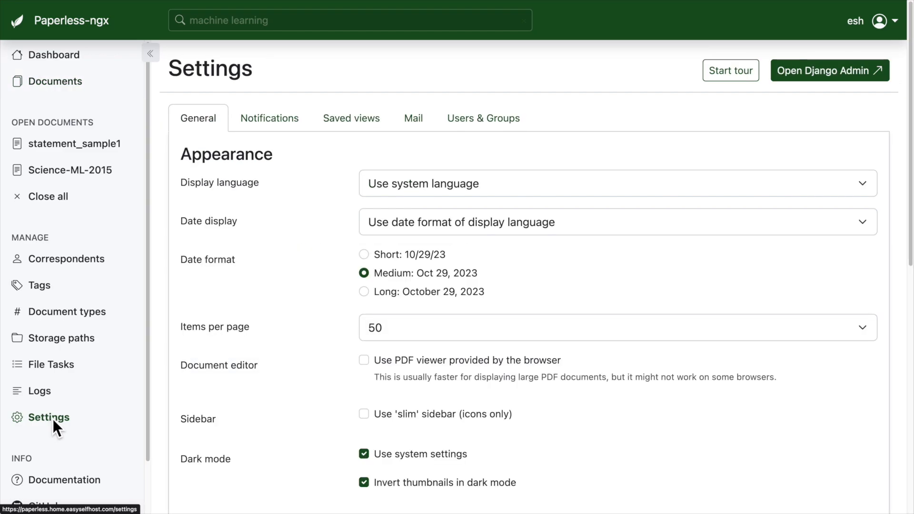
# Step: View the Mail settings listing no mail accounts or mail rules
pyautogui.click(413, 118)
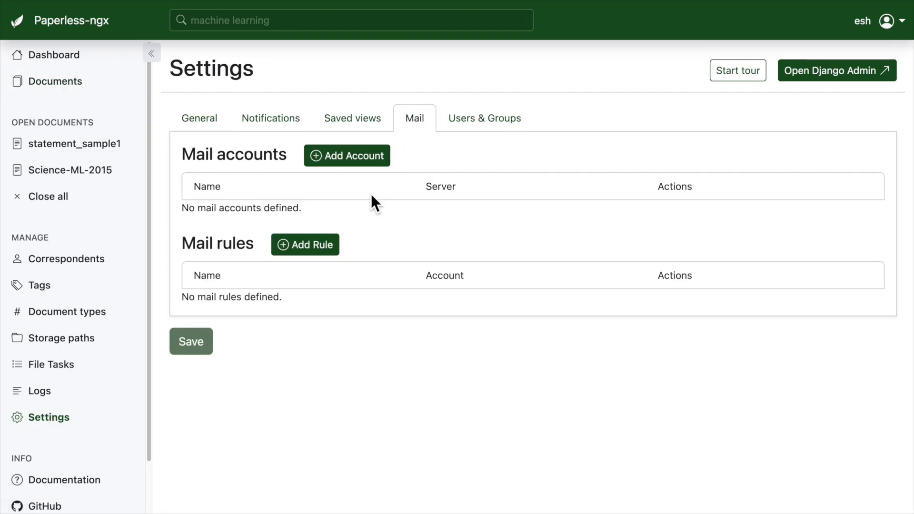
pyautogui.click(347, 155)
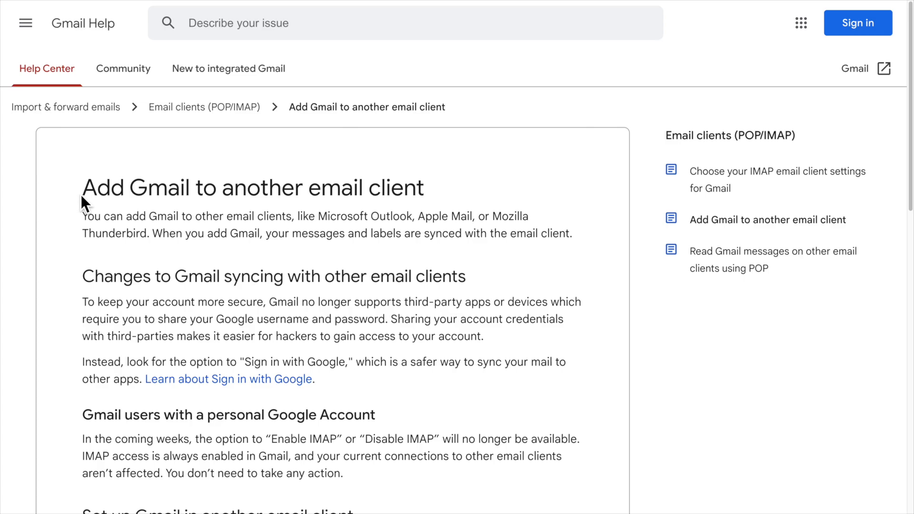
pyautogui.moveTo(84, 275)
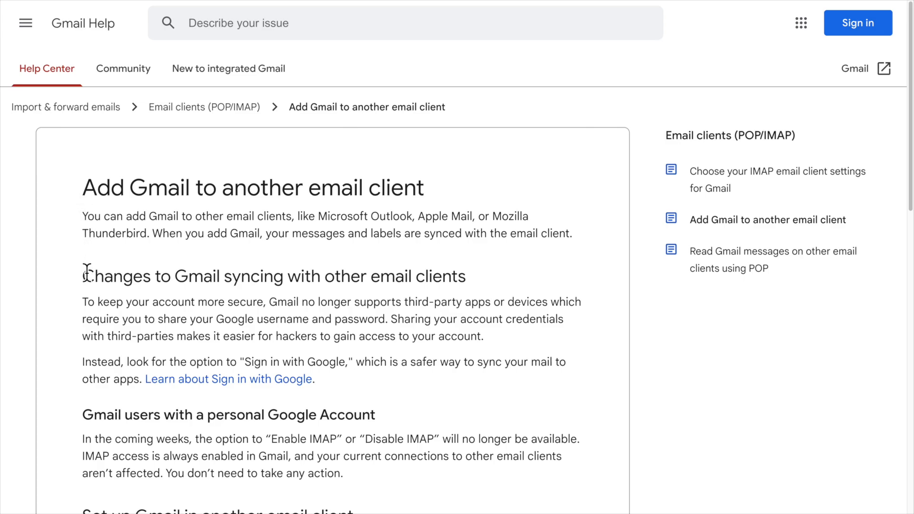